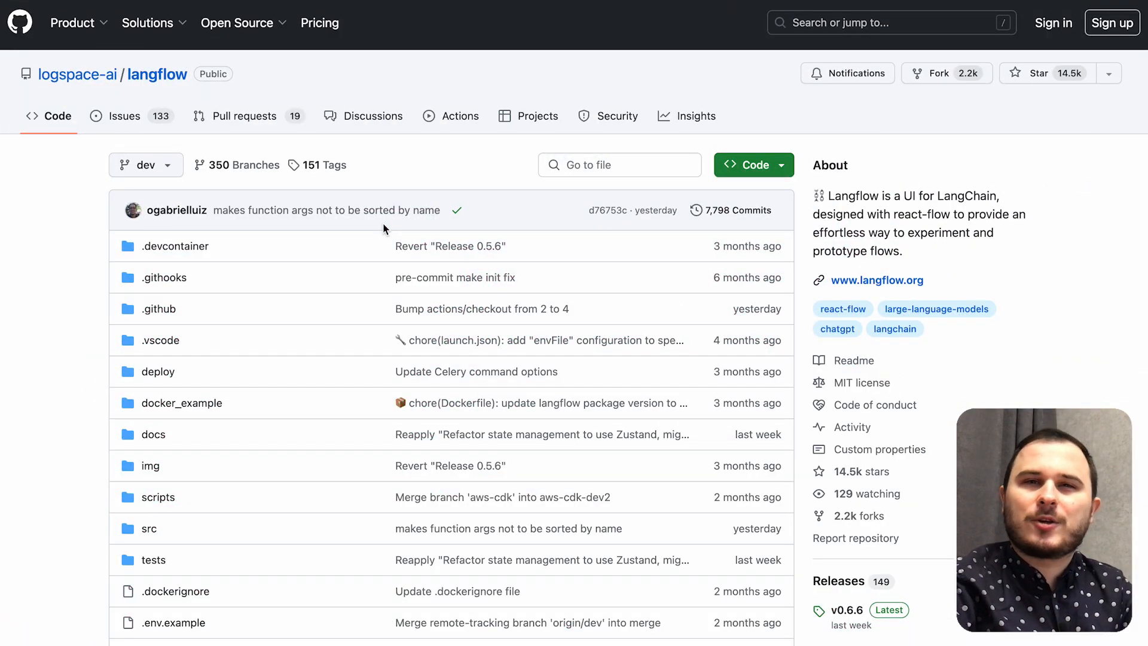
mouse_move(168, 191)
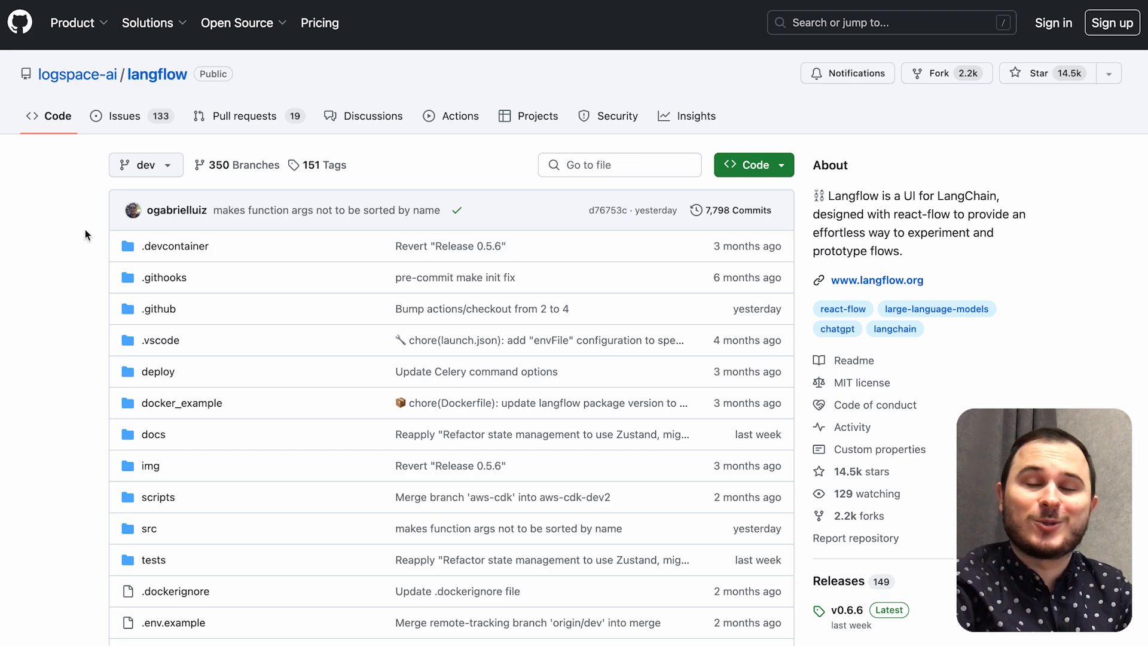
Scroll the Langflow README to its pip installation steps, then run 'langflow --host 127.0.0.1' in Terminal
scroll(down, 3)
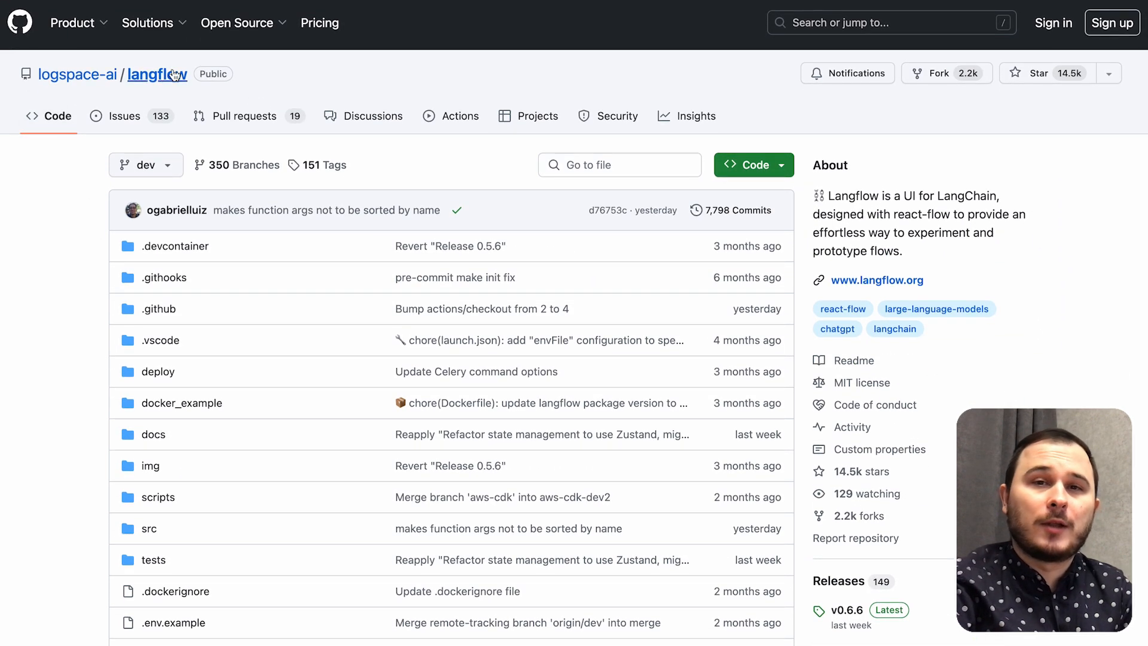
scroll(down, 3)
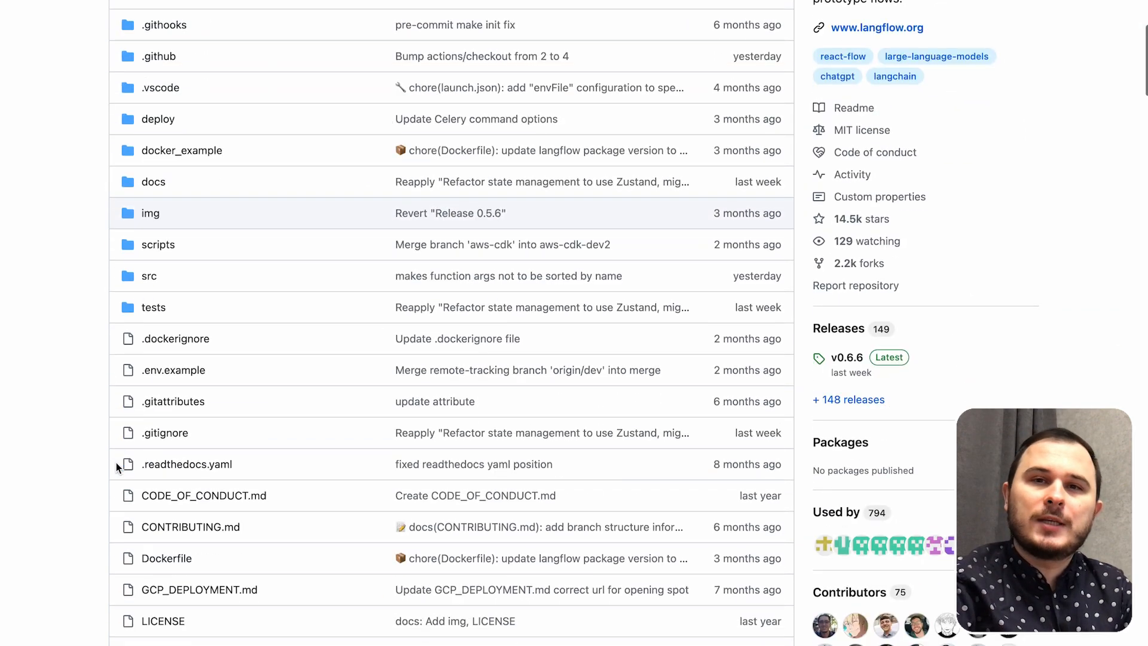
scroll(down, 3)
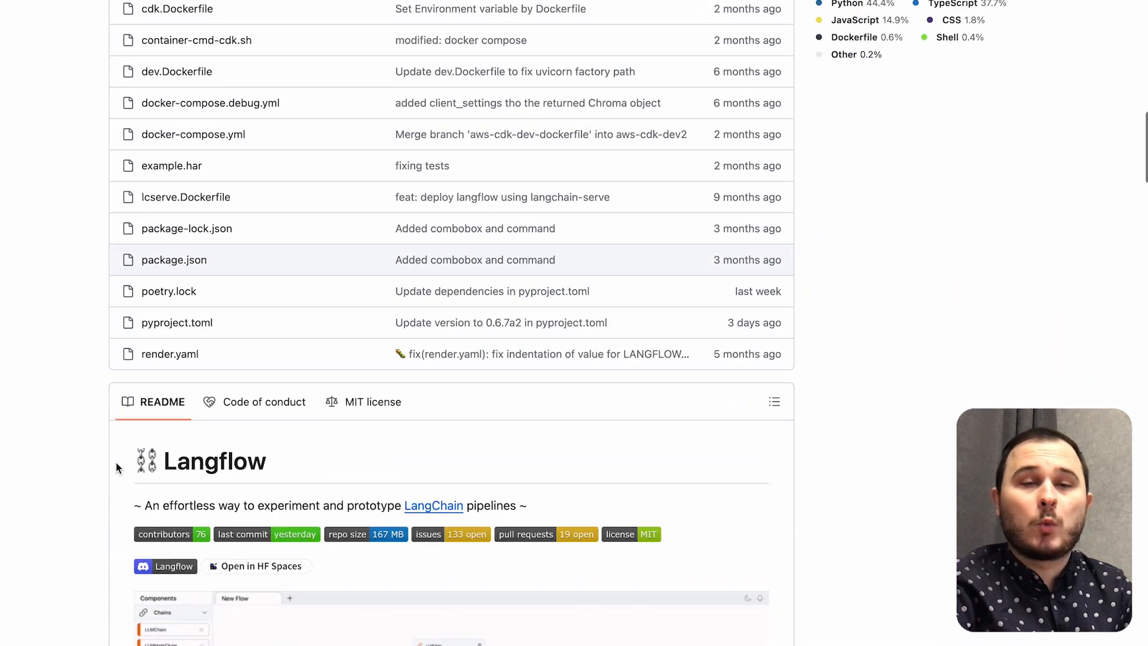
scroll(down, 3)
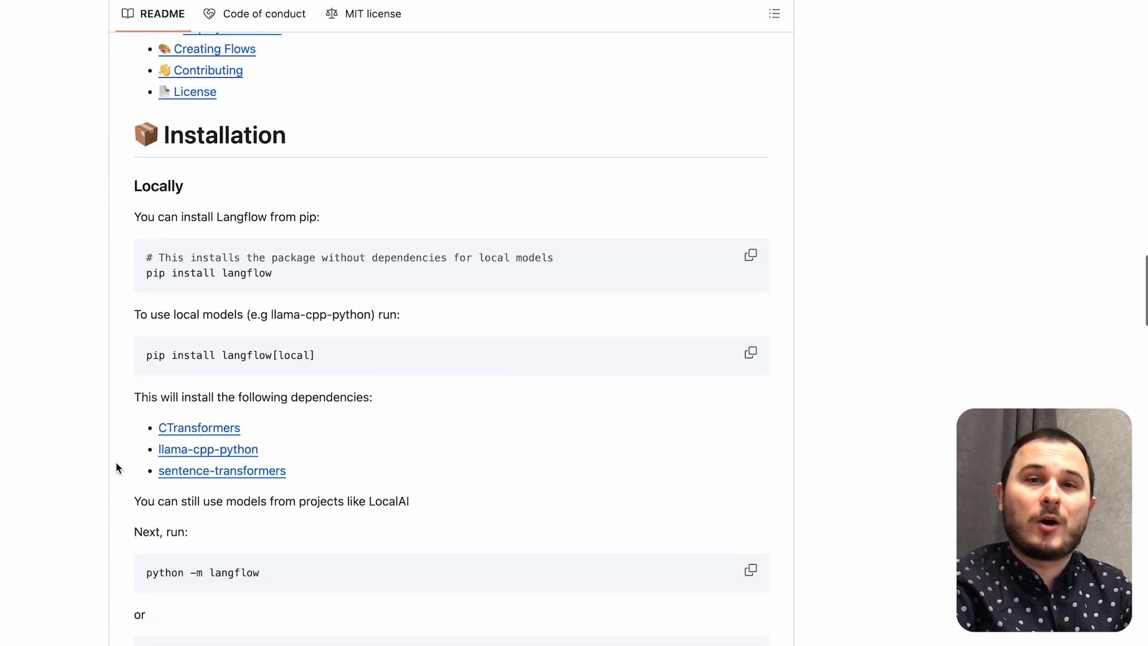
scroll(down, 3)
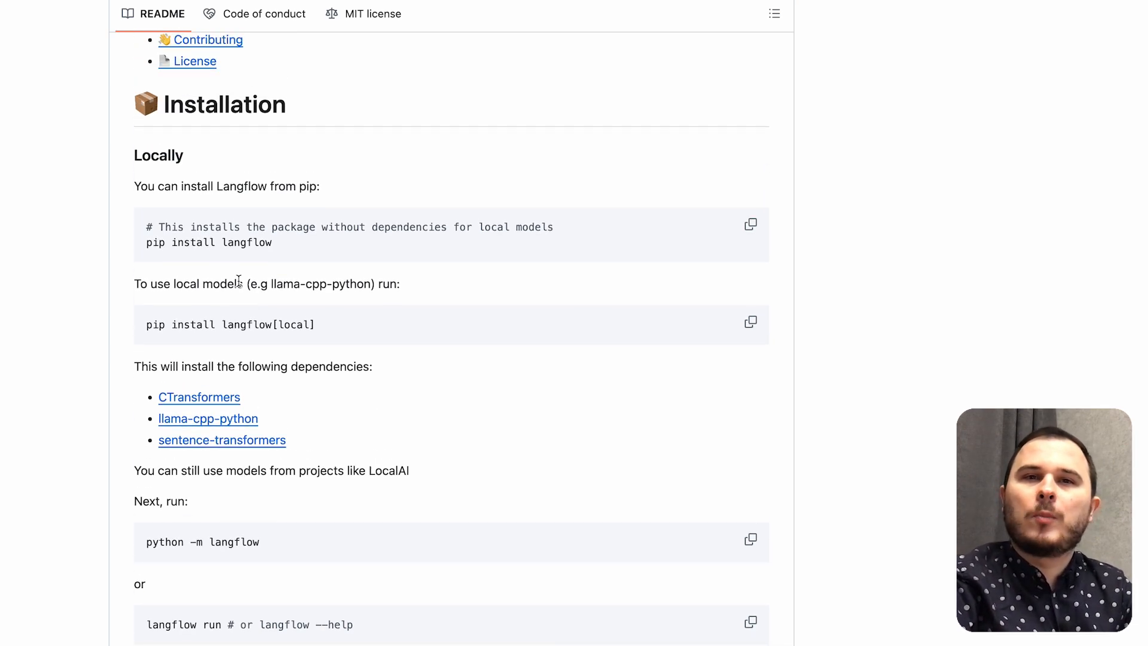
double_click(209, 243)
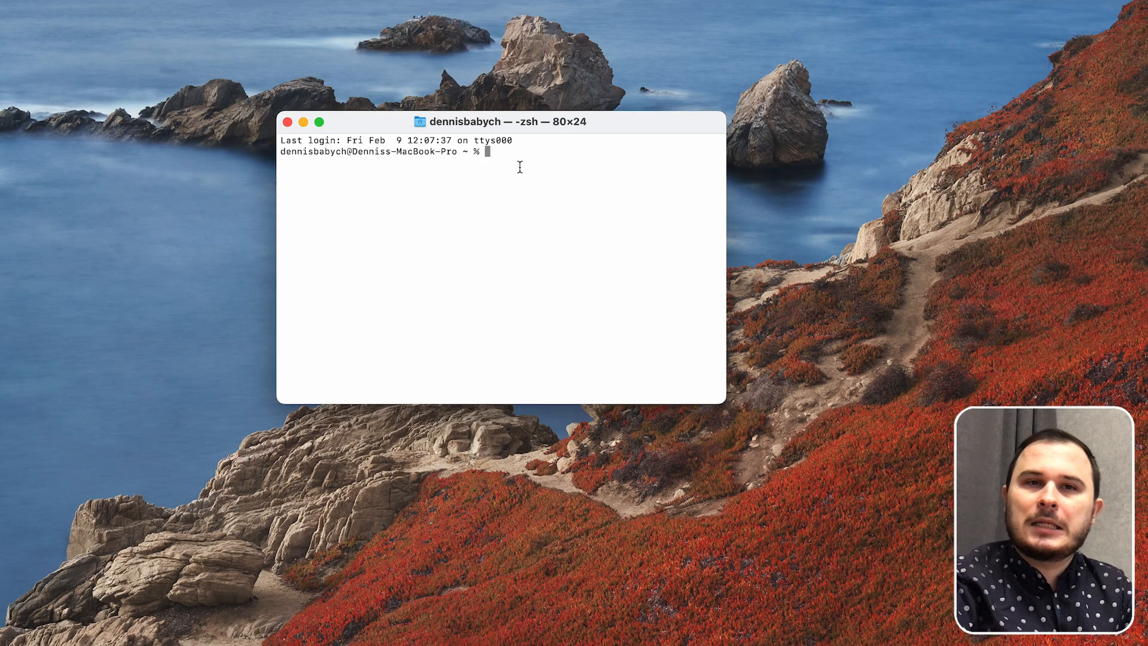
text(langflow --host 127.0.0.1)
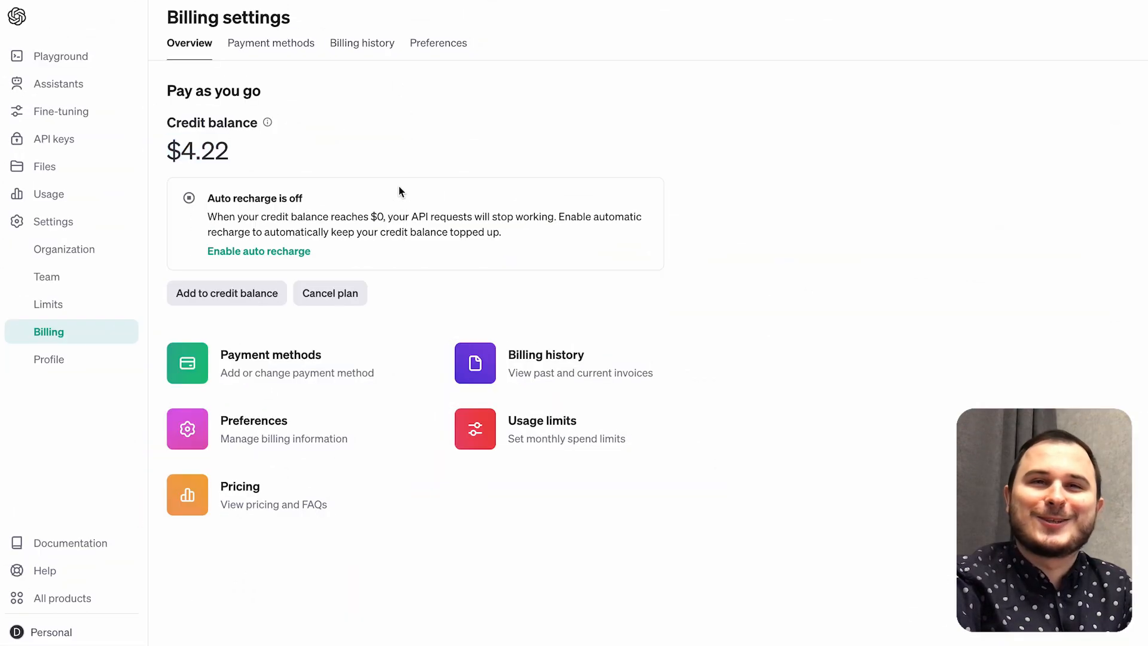
mouse_move(268, 122)
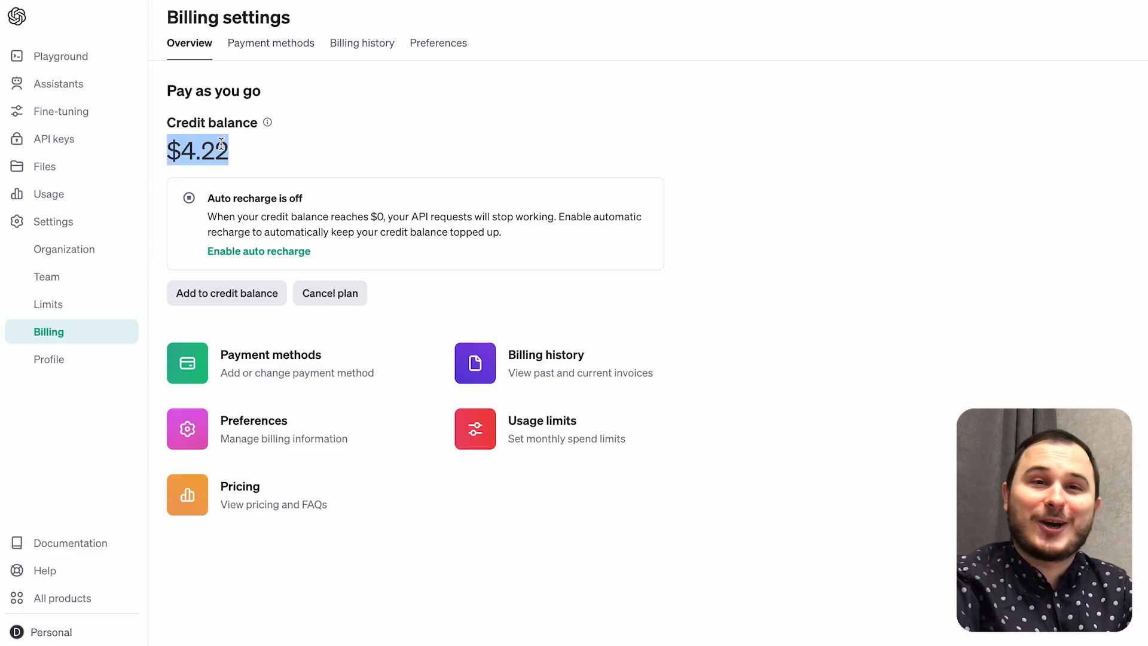
mouse_move(359, 195)
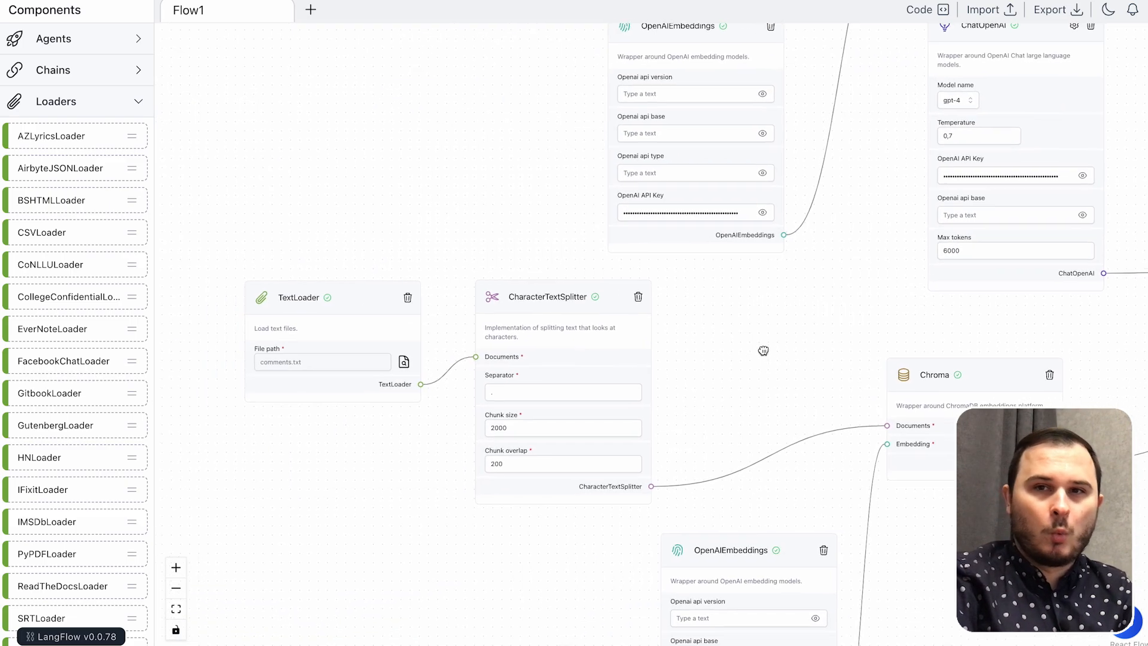
Pan to the vector store router part of Flow1 and nudge the VectorStoreRouterAgent node up-right
drag(763, 349, 519, 287)
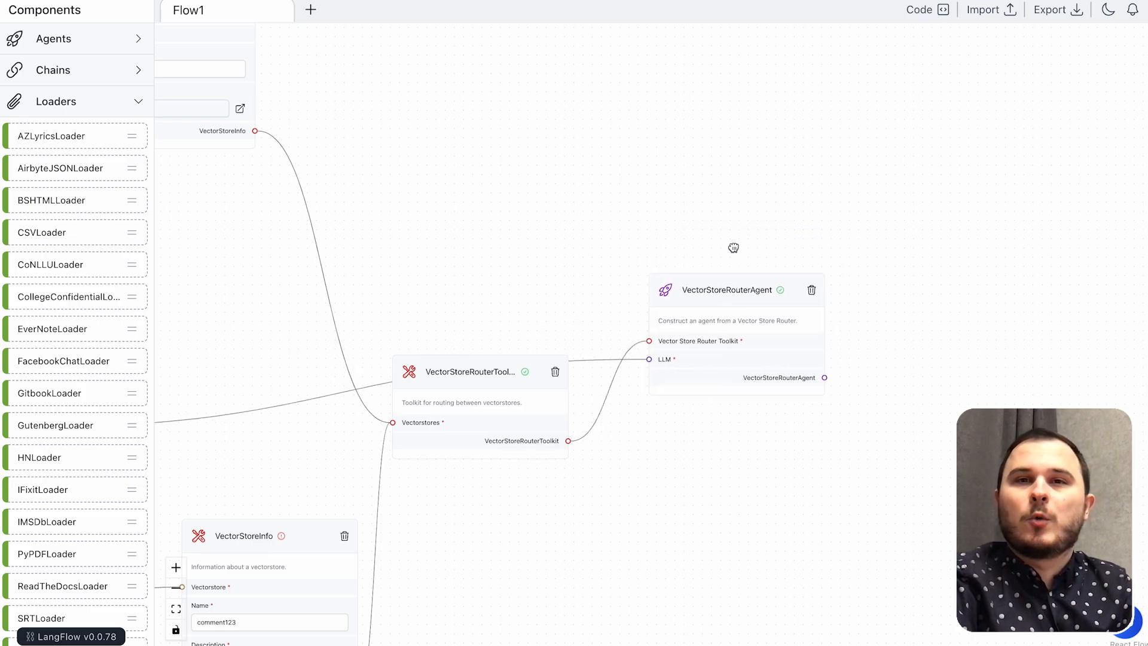
drag(729, 289, 769, 265)
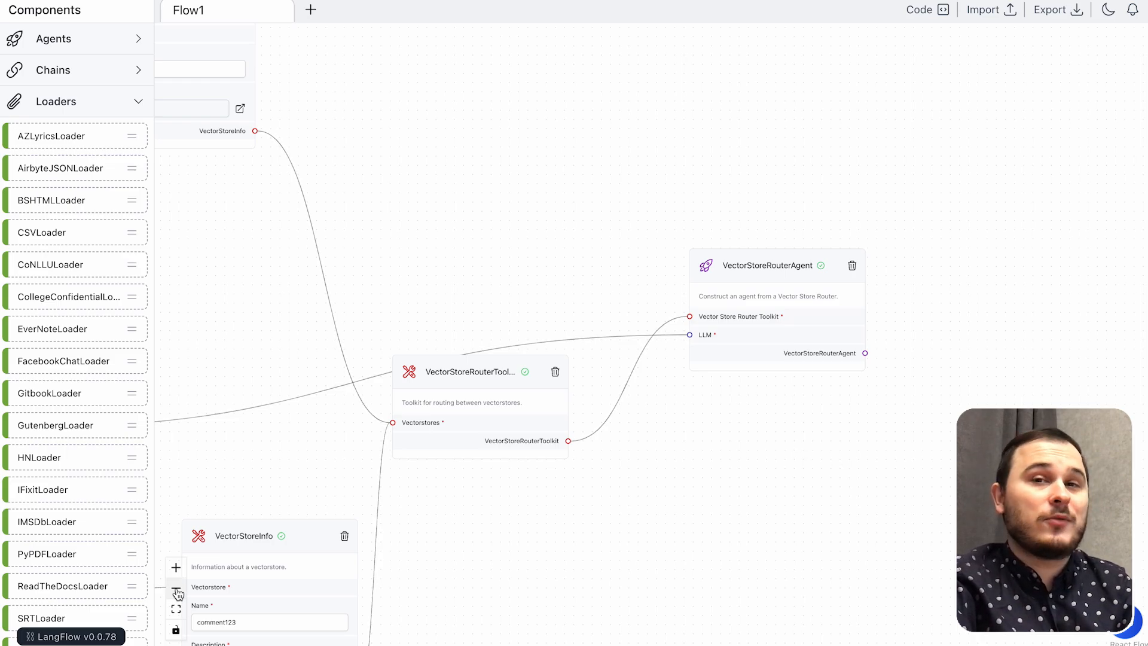
mouse_move(176, 592)
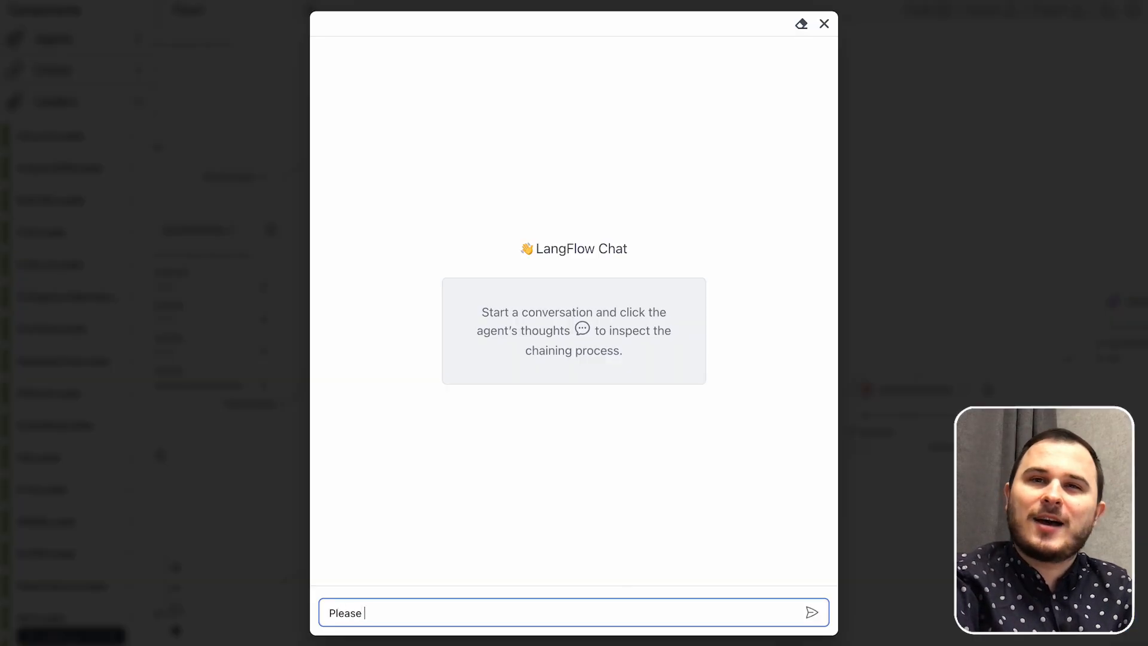
Send the agent the request 'create 3 comments about my SaaS video using' the second document
text(create 3 comments)
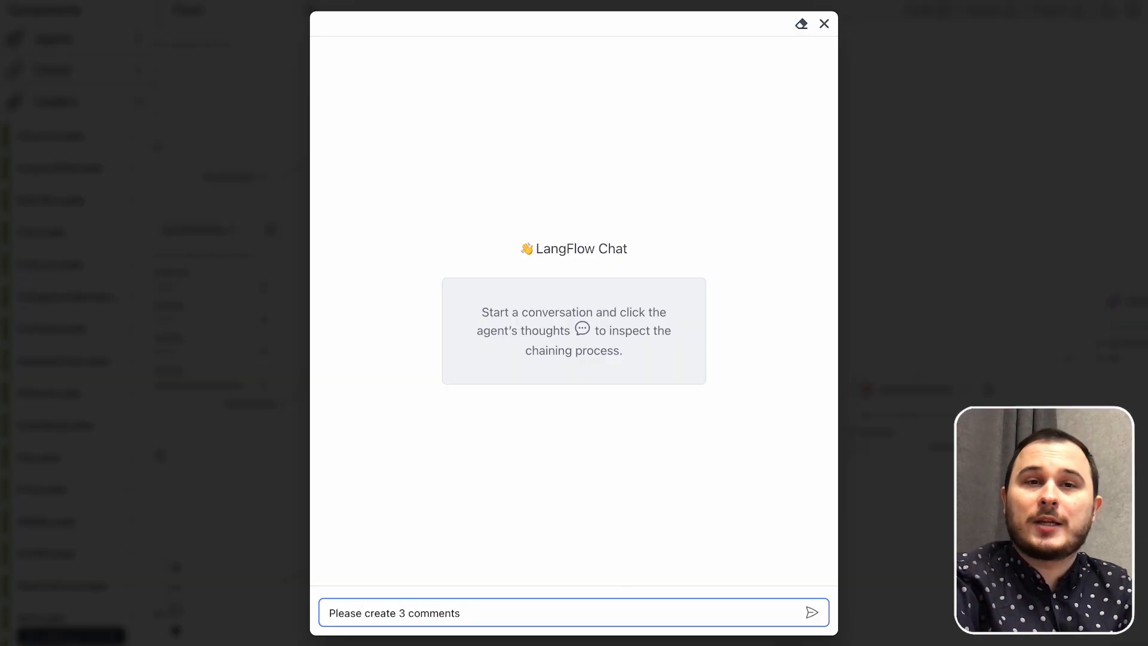
text(about my SaaS video using the same comments structure as in the)
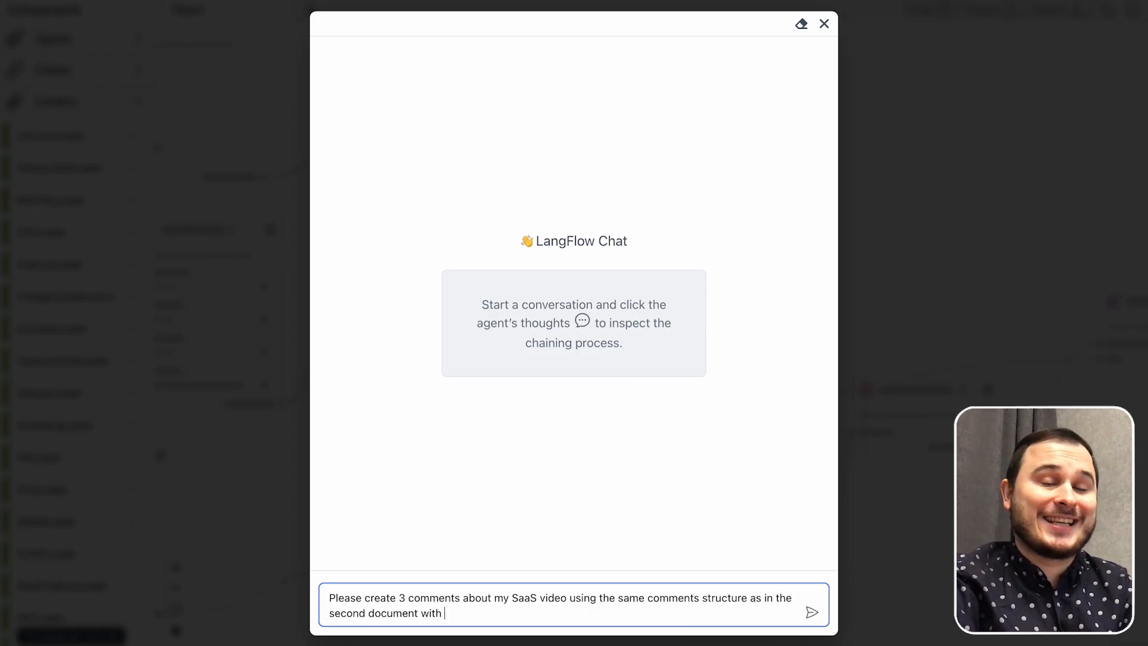
click(811, 612)
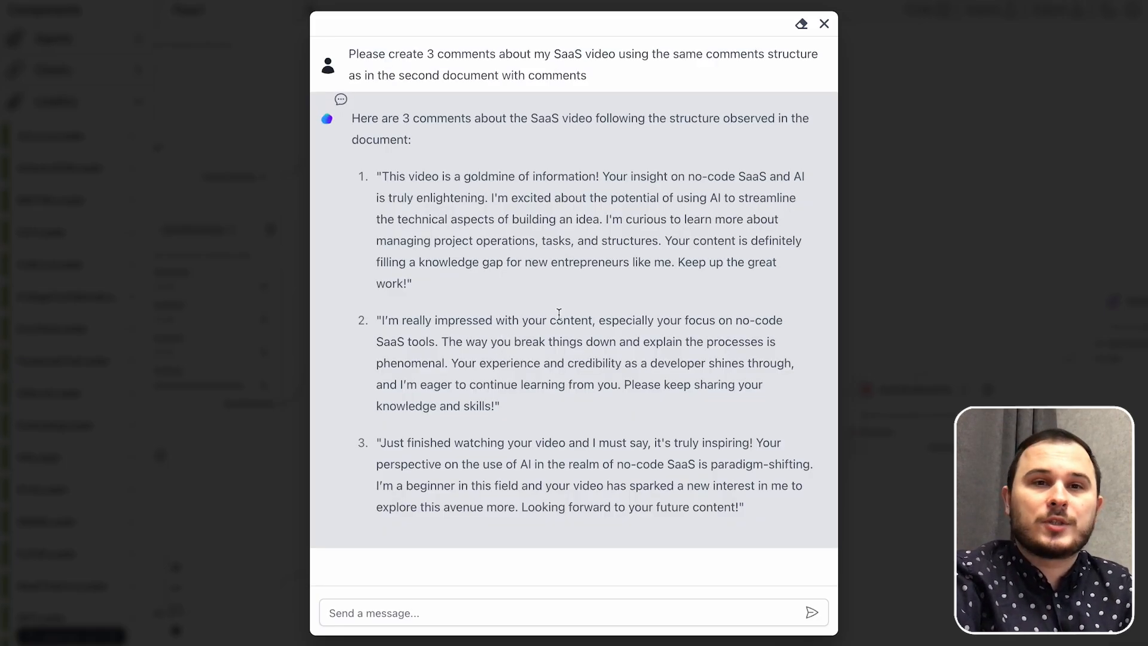
click(824, 23)
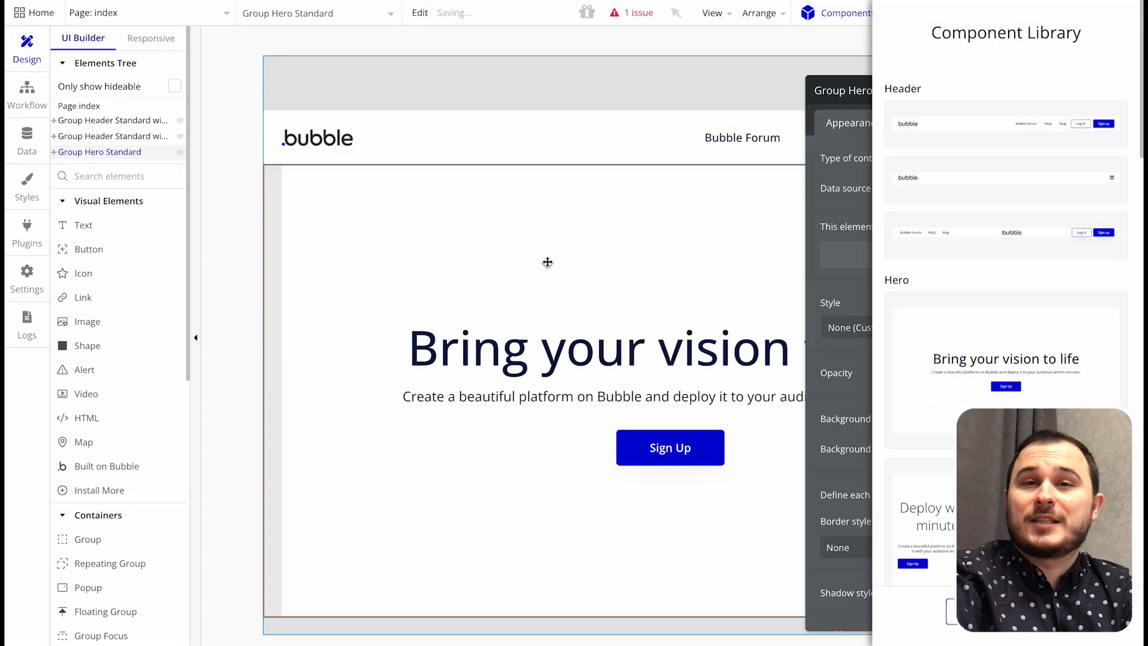
Select the hero Sign Up button and set its background color to #5C5C7D
click(670, 447)
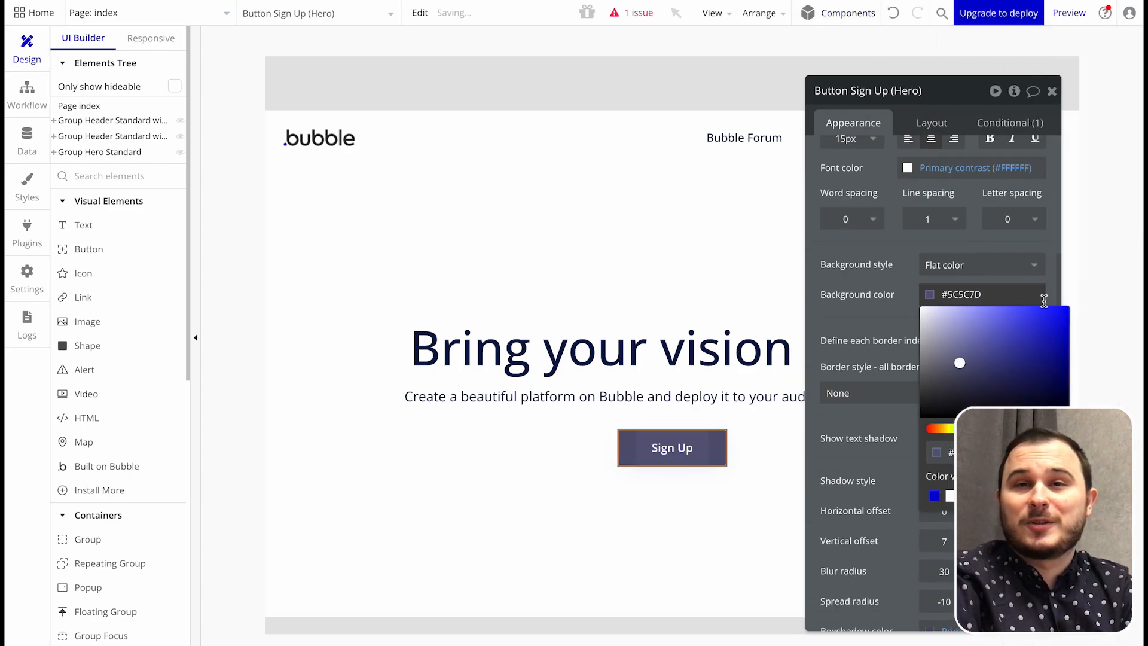
click(1008, 122)
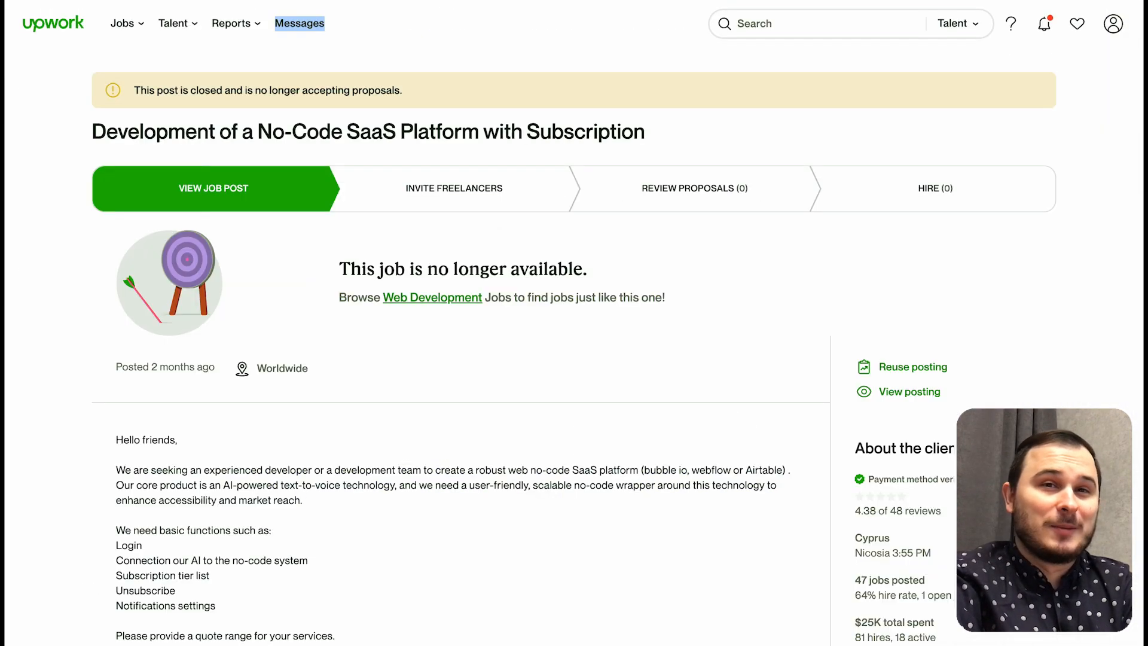
mouse_move(627, 285)
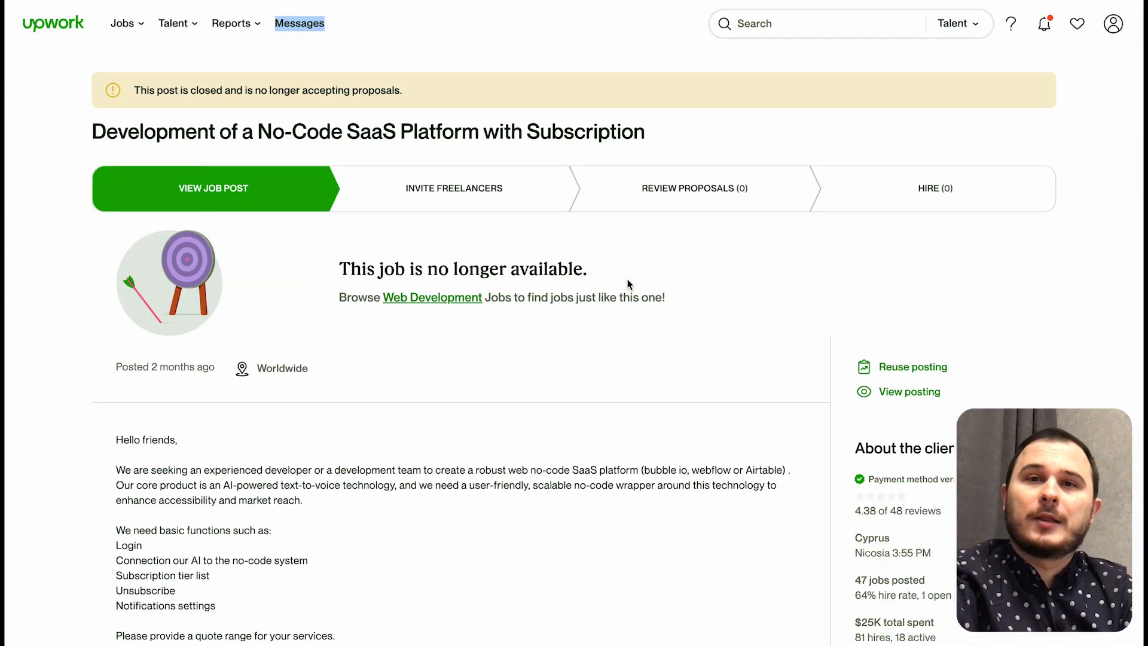
View the No-Code SaaS job's proposals and open the second freelancer's message thread
scroll(down, 3)
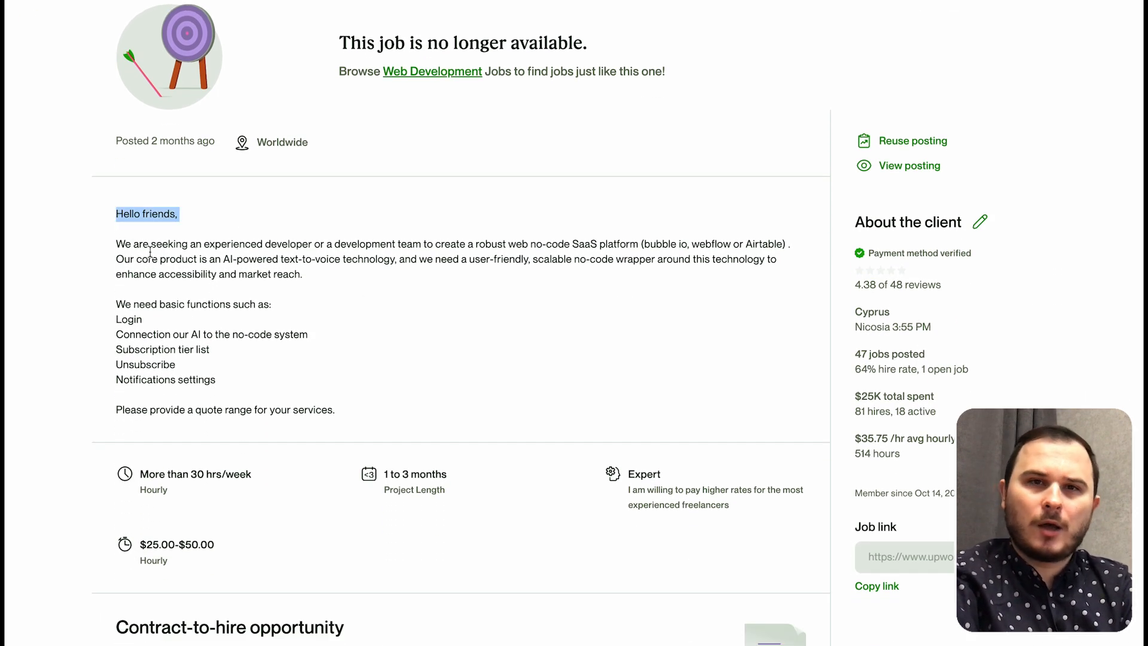
click(622, 180)
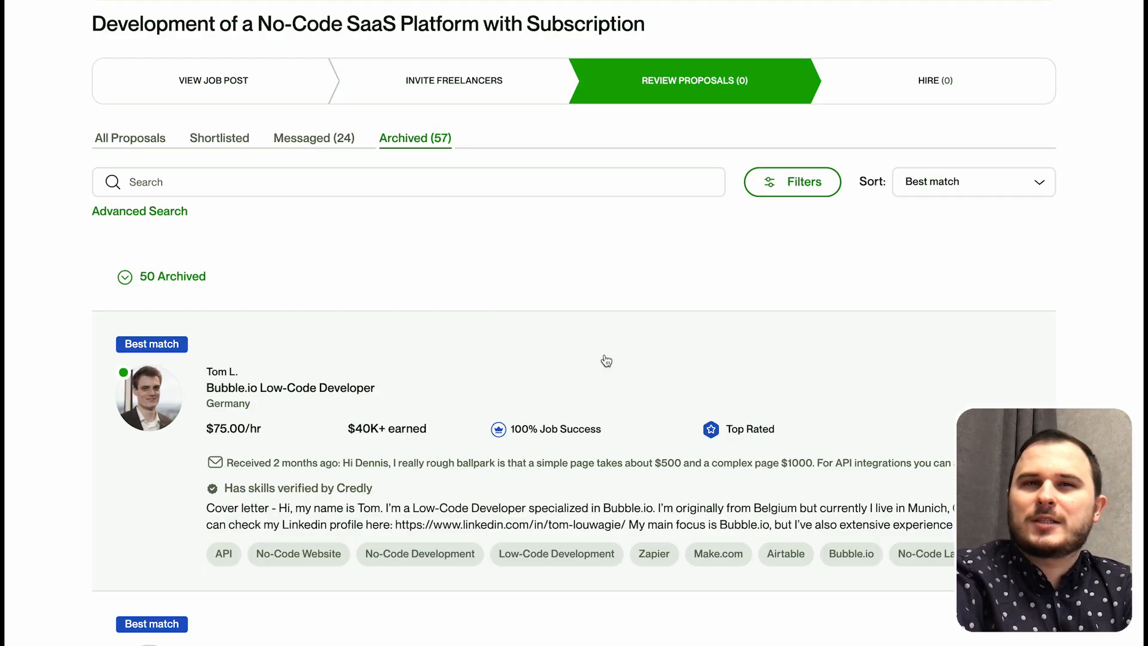
scroll(down, 3)
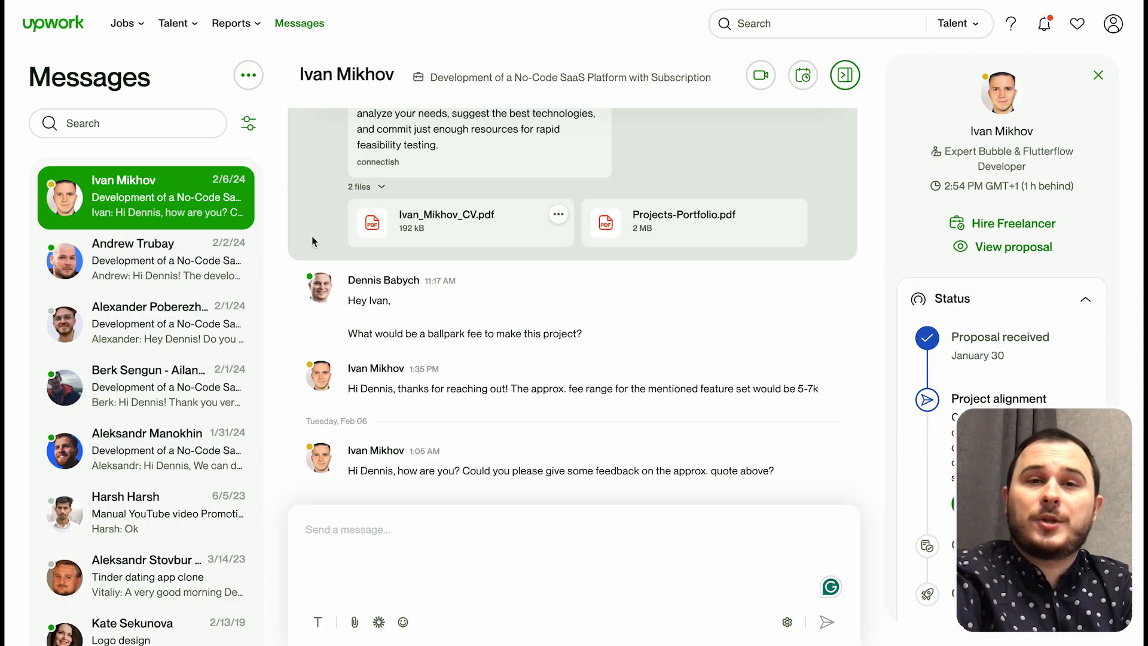
mouse_move(806, 389)
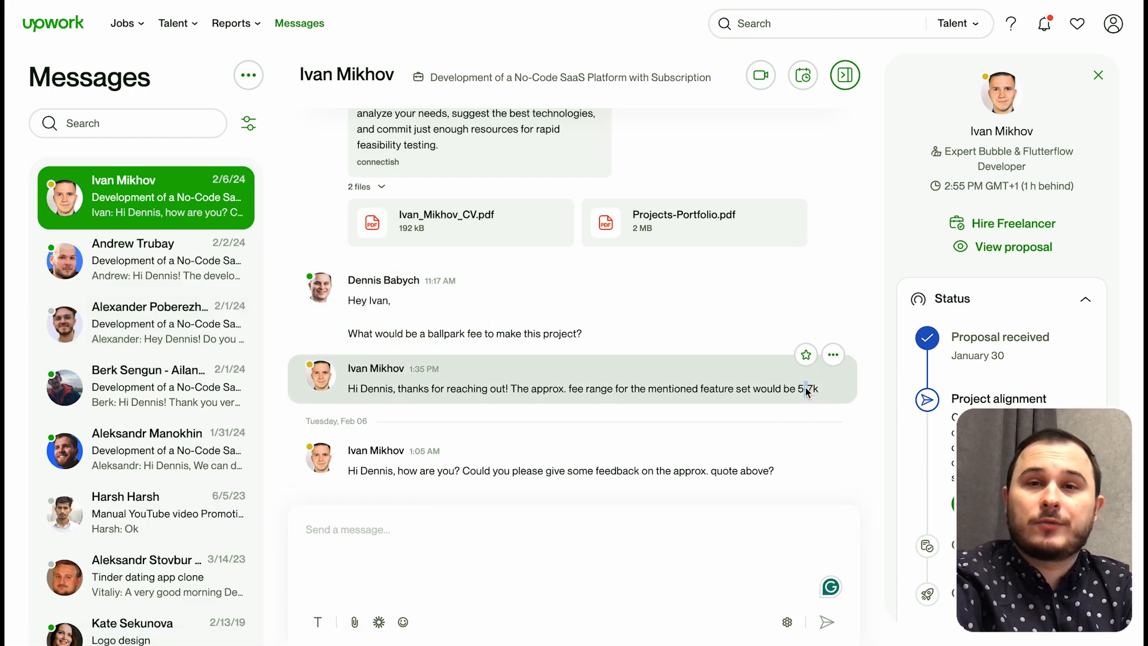
mouse_move(110, 266)
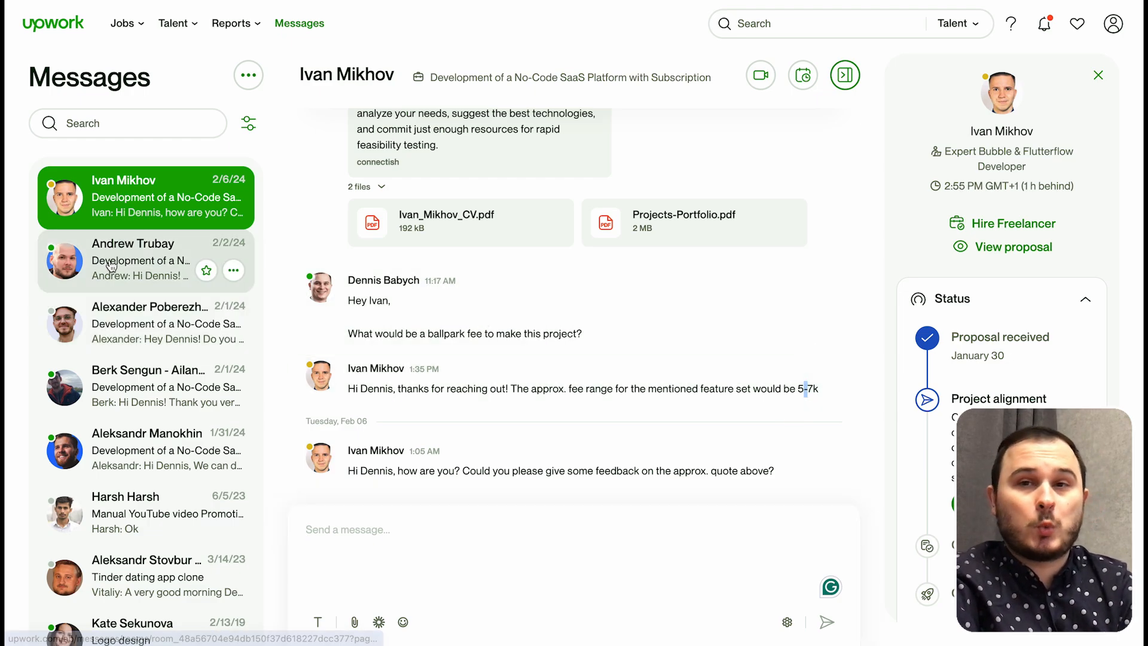
click(144, 260)
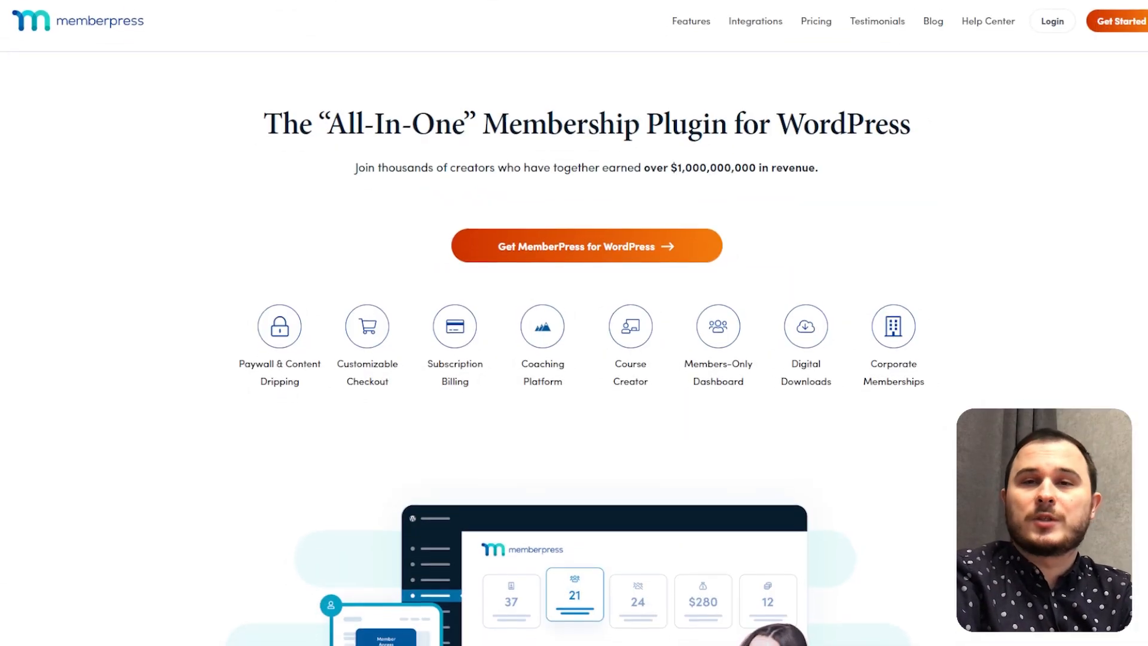
scroll(down, 3)
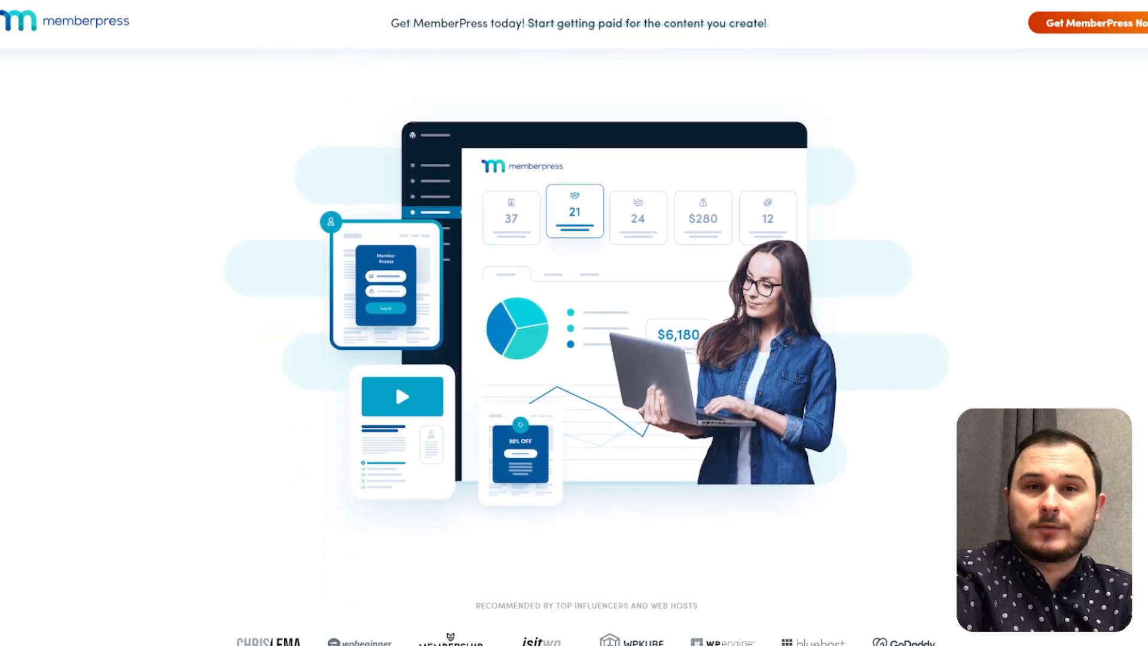
scroll(down, 3)
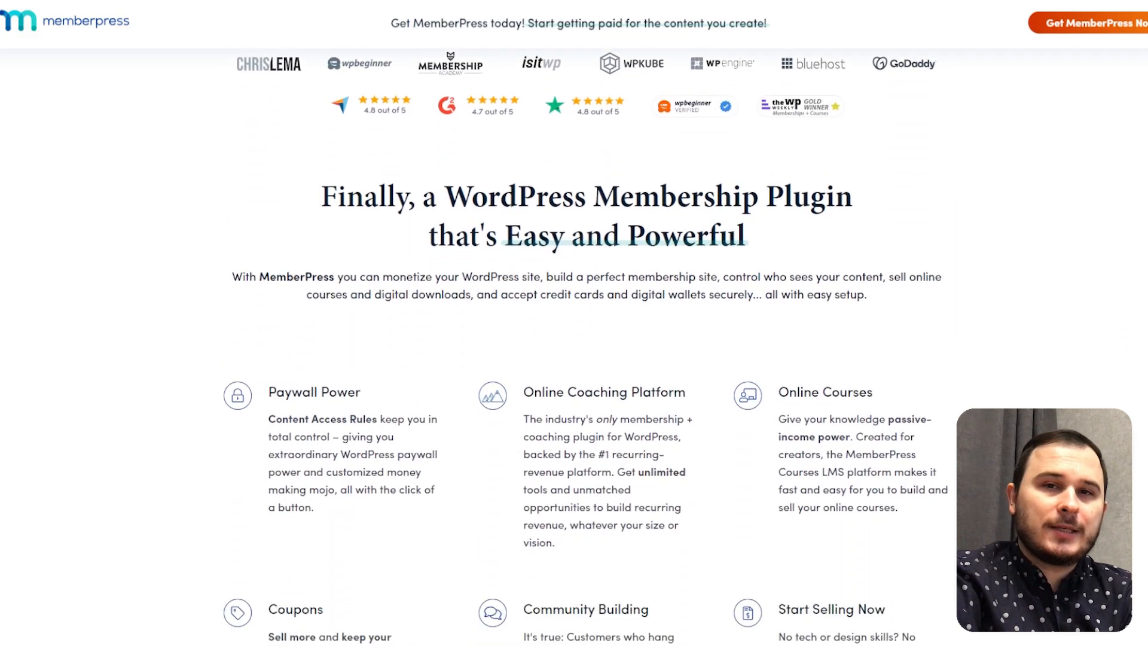
scroll(down, 3)
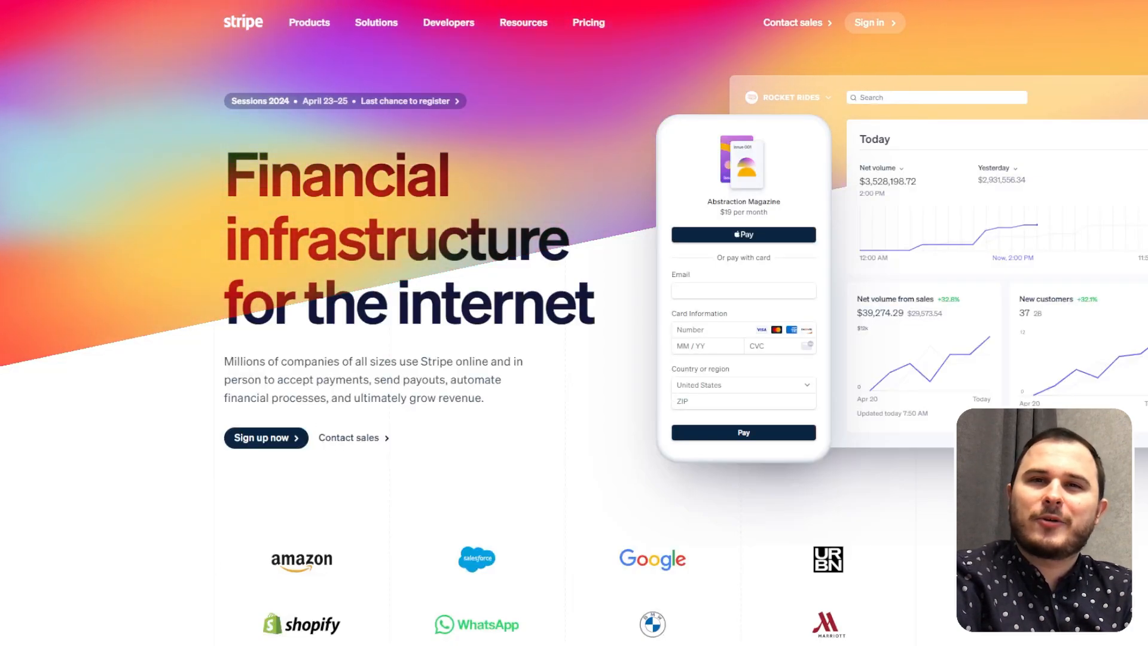
Scroll to Stripe's test API keys and select the publishable key token
scroll(down, 3)
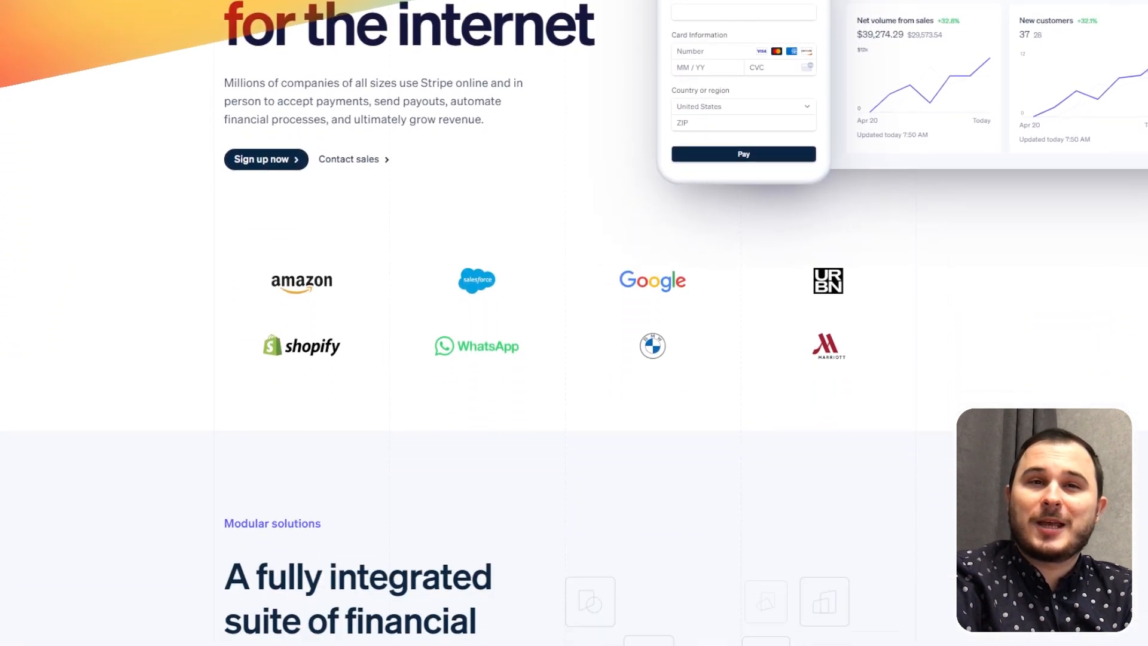
scroll(down, 3)
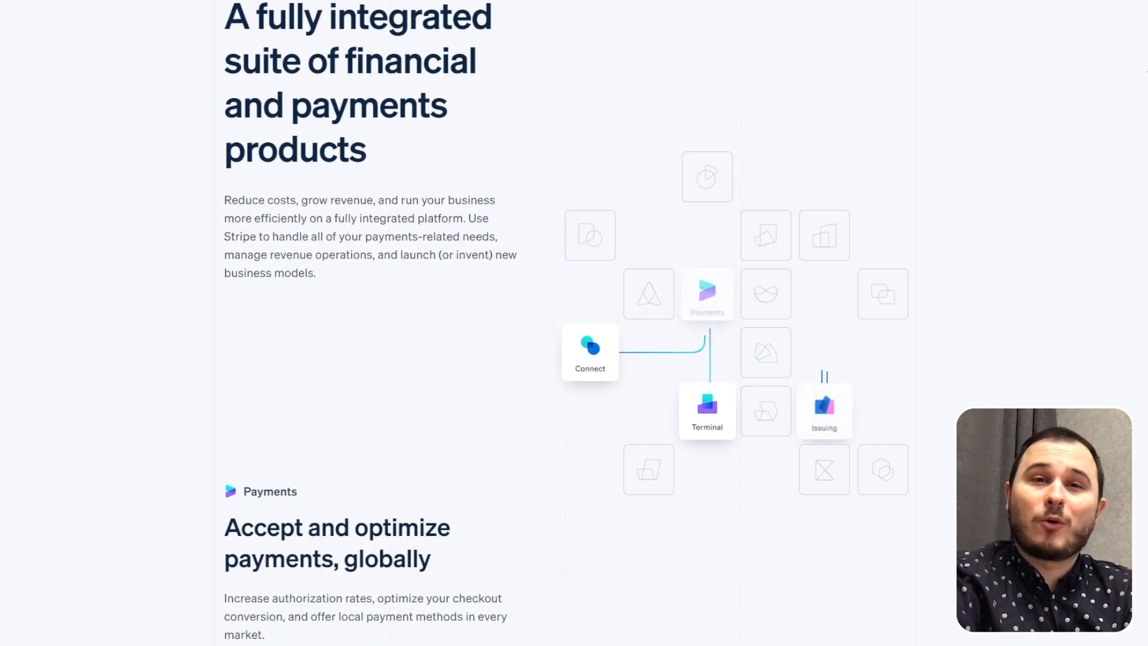
scroll(down, 3)
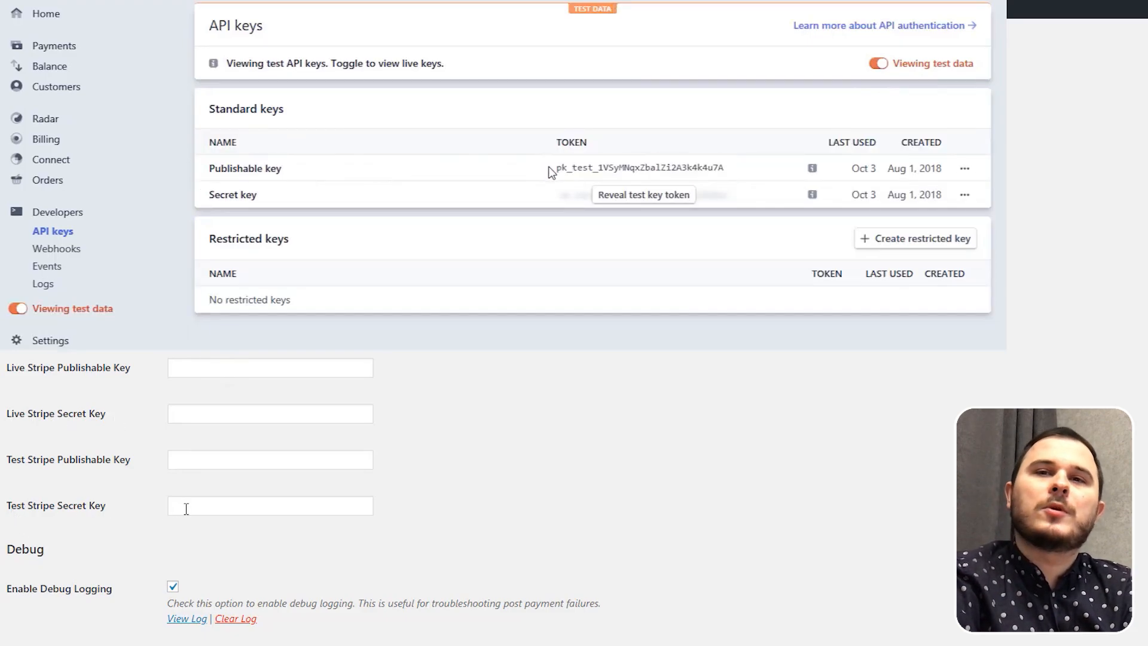
double_click(567, 167)
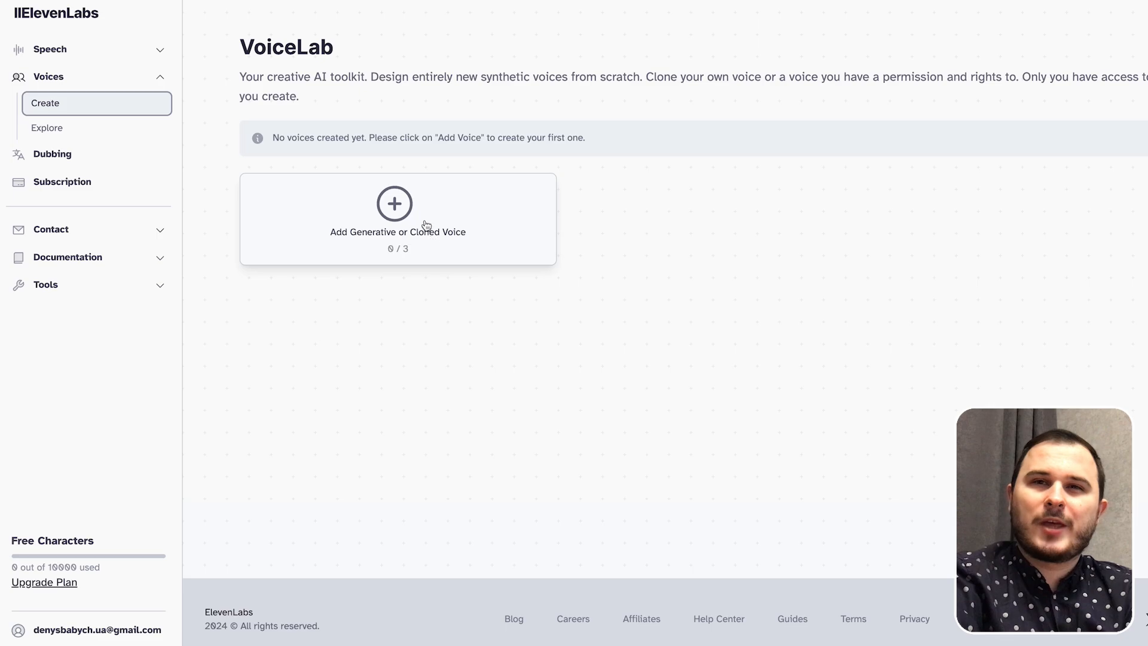
Open and close the Voice Design generator without creating a voice, then go to Dubbing
click(398, 212)
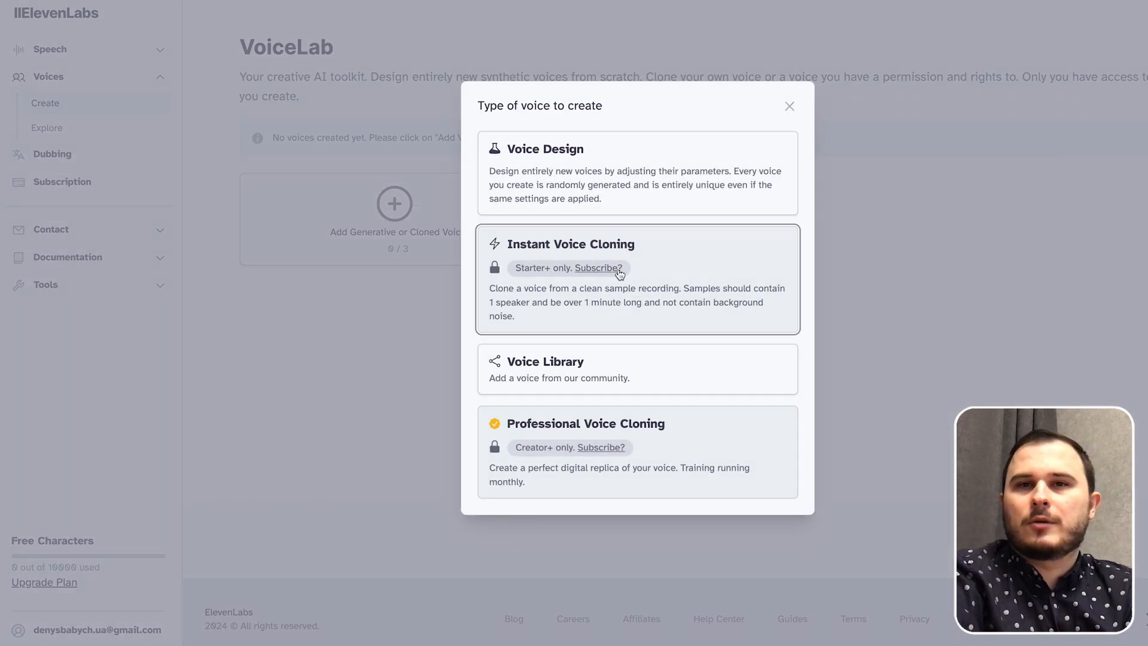
click(545, 150)
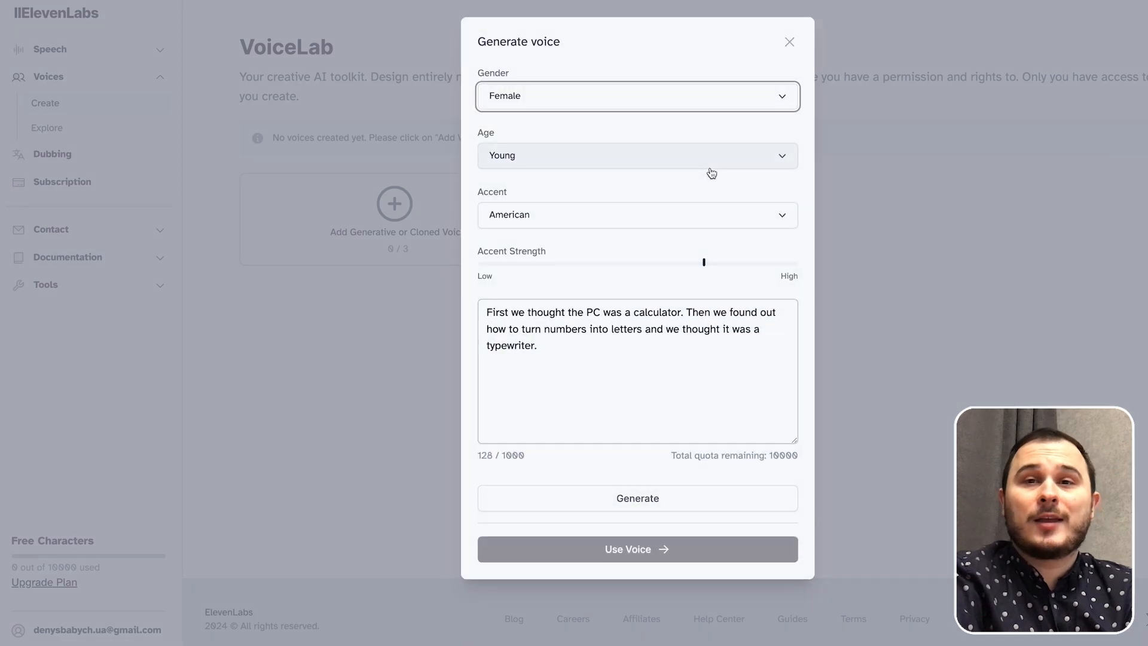
mouse_move(783, 68)
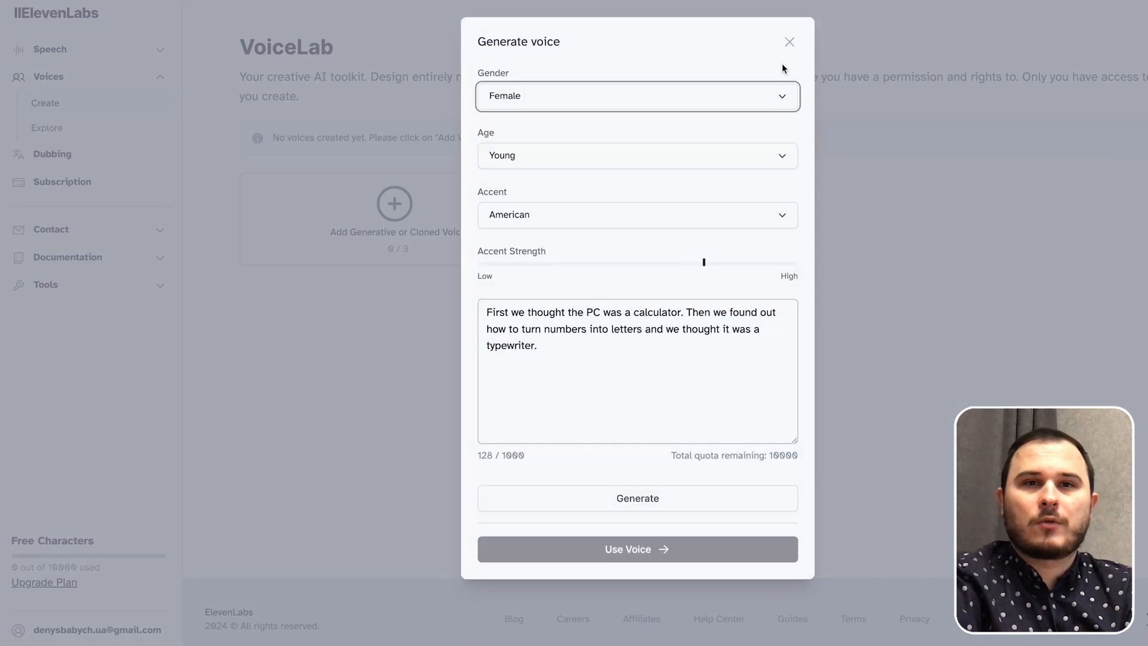
click(789, 41)
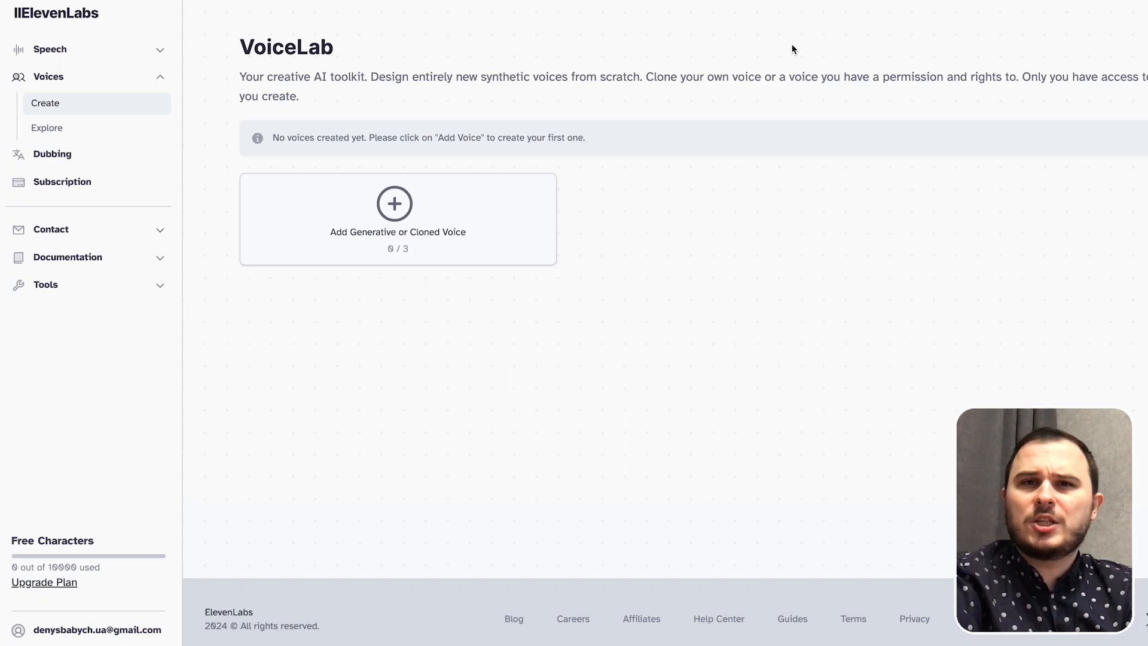
mouse_move(640, 255)
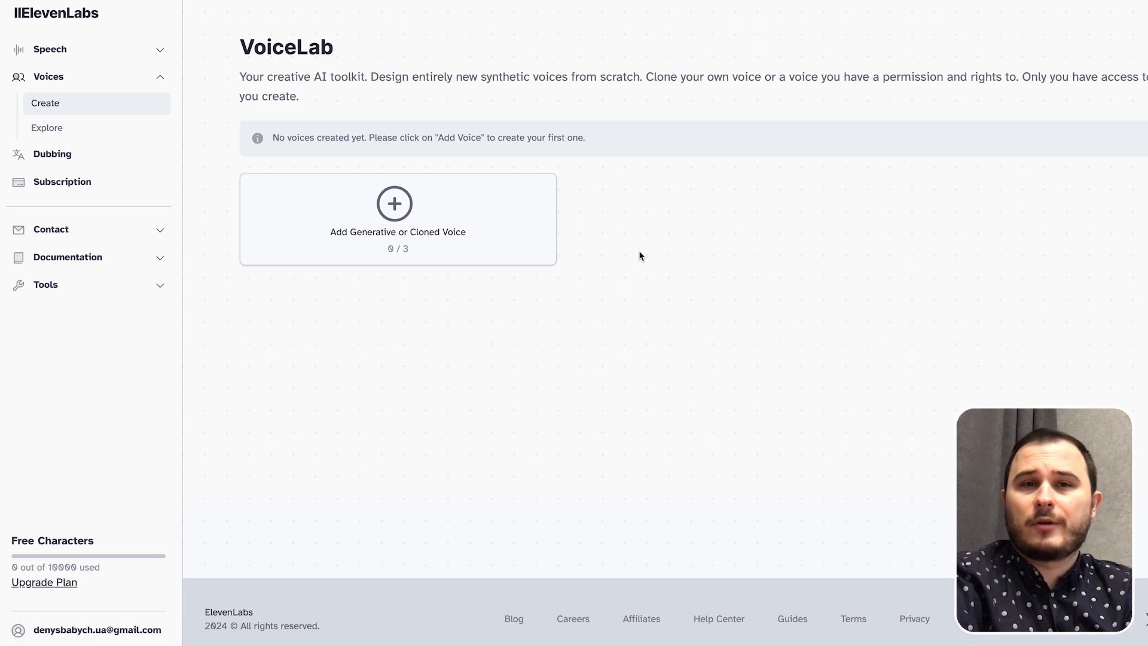
mouse_move(624, 306)
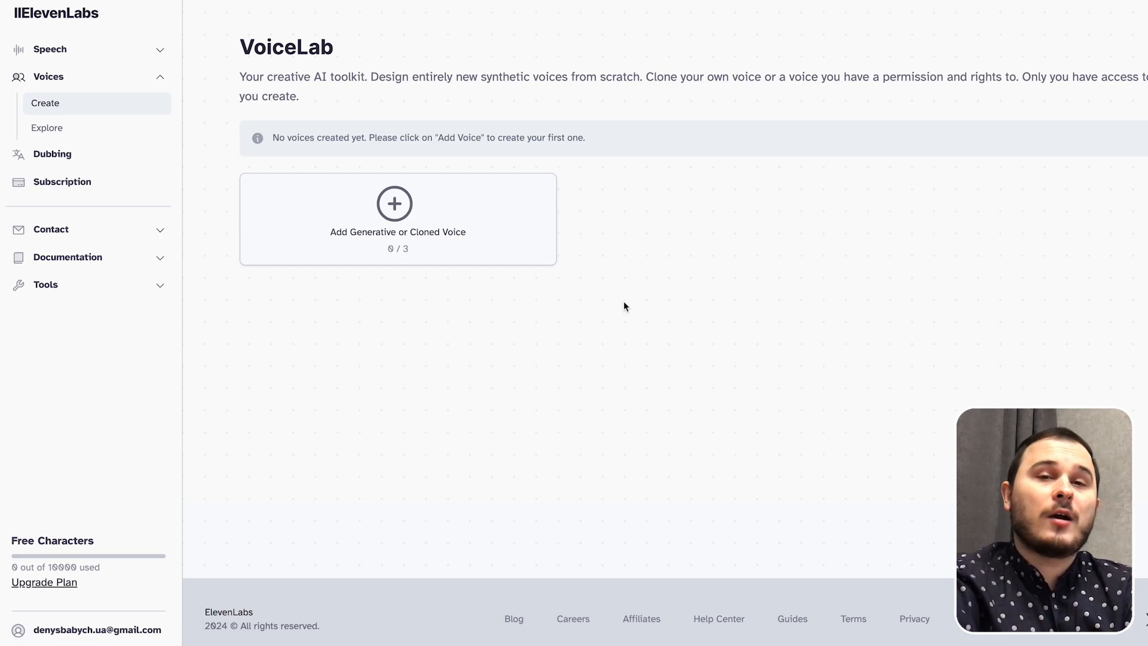
click(52, 153)
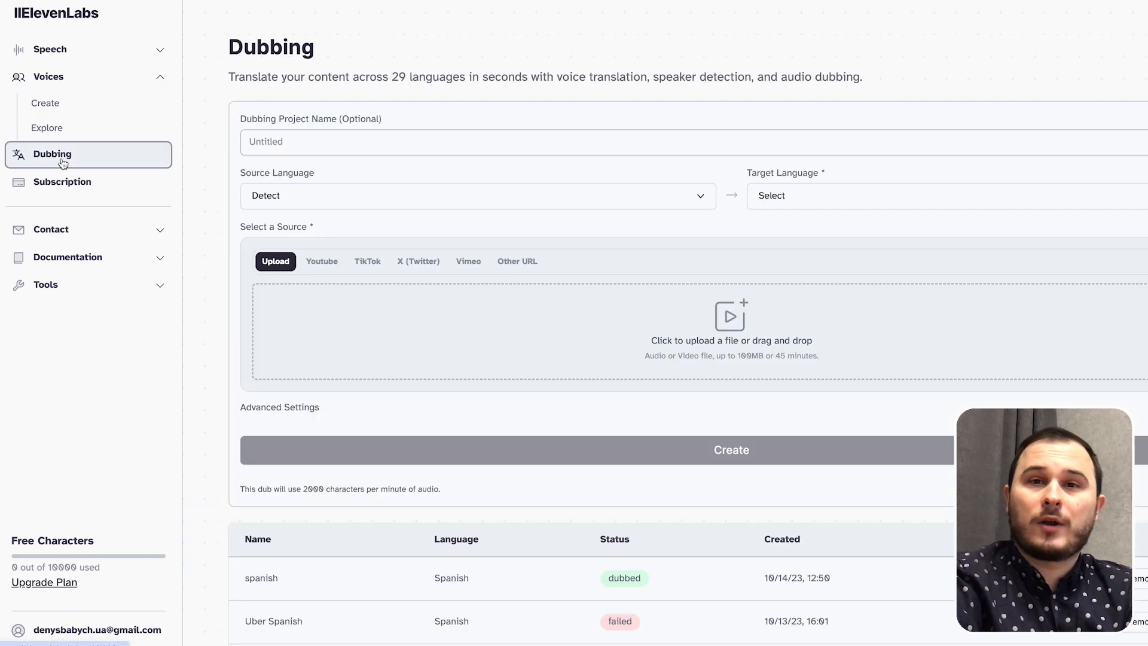
Pick YouTube as the dubbing source and scroll down to the past dubbing projects table
click(321, 260)
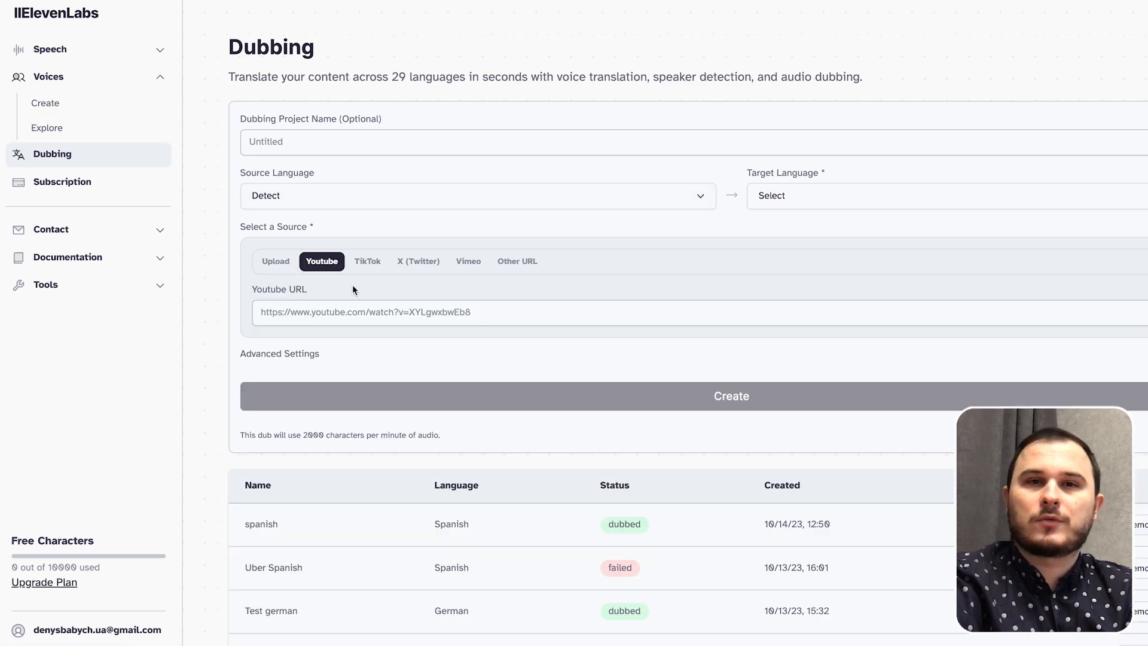
scroll(down, 3)
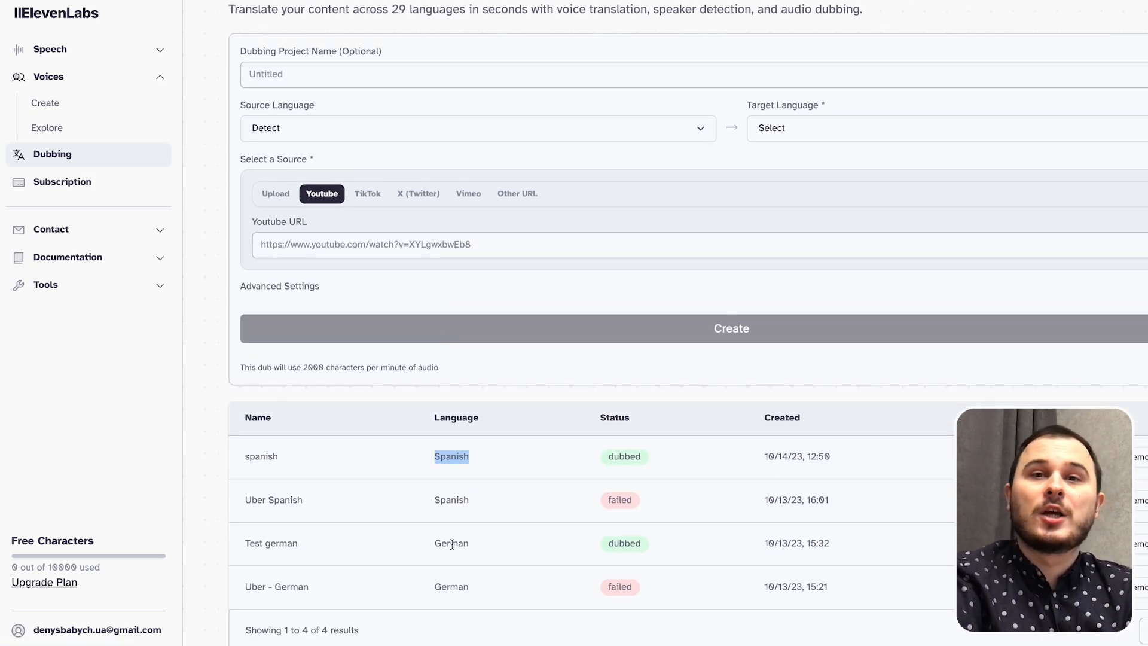
scroll(down, 3)
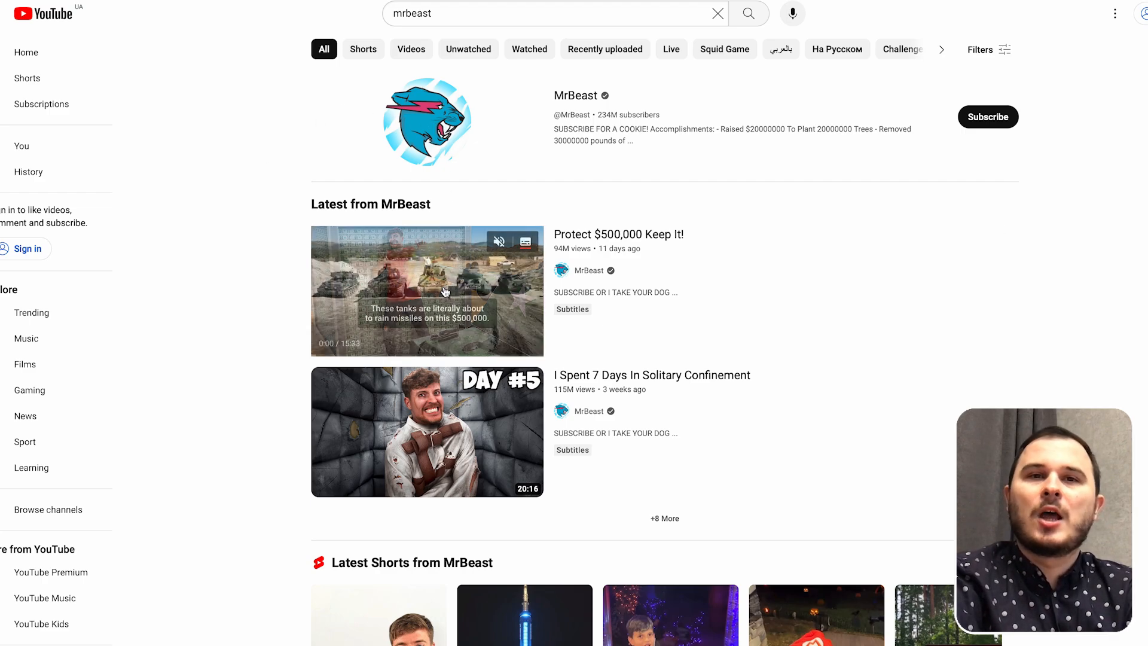
Play the 'Protect $500,000 Keep It!' video and browse its Subtitles/CC language list
click(427, 290)
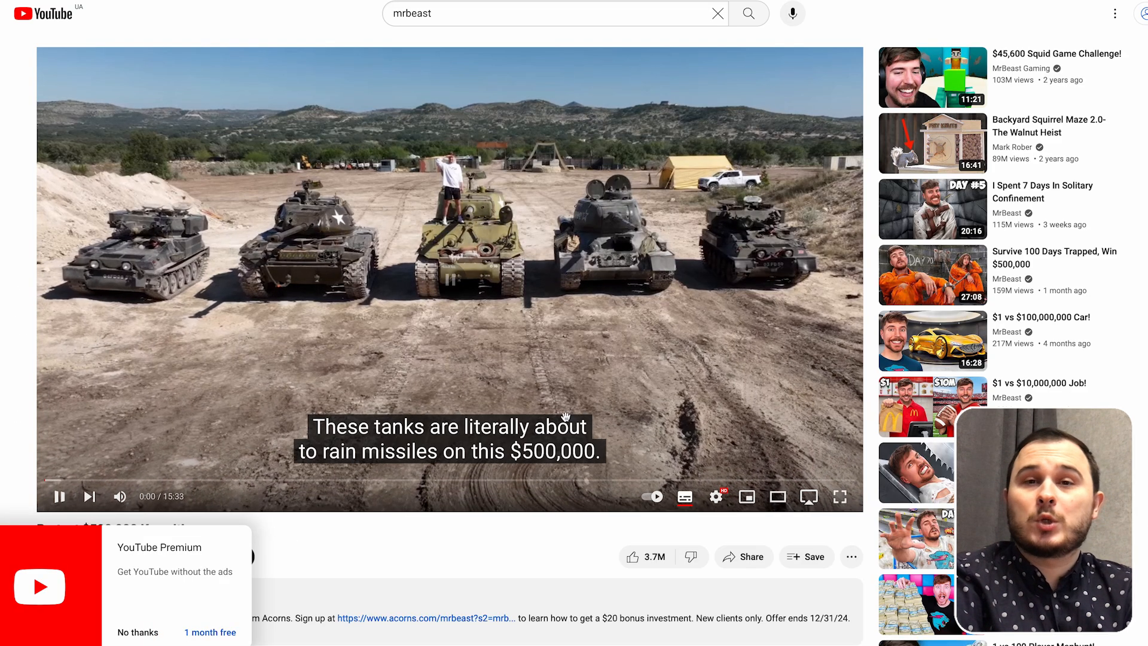
click(715, 496)
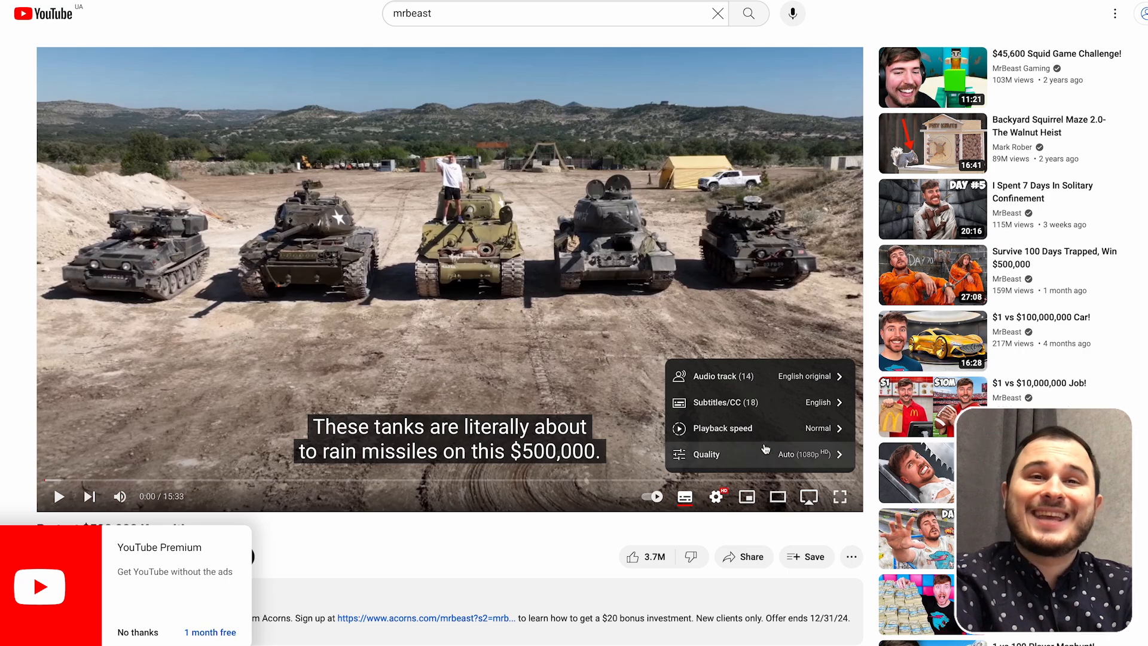
click(727, 401)
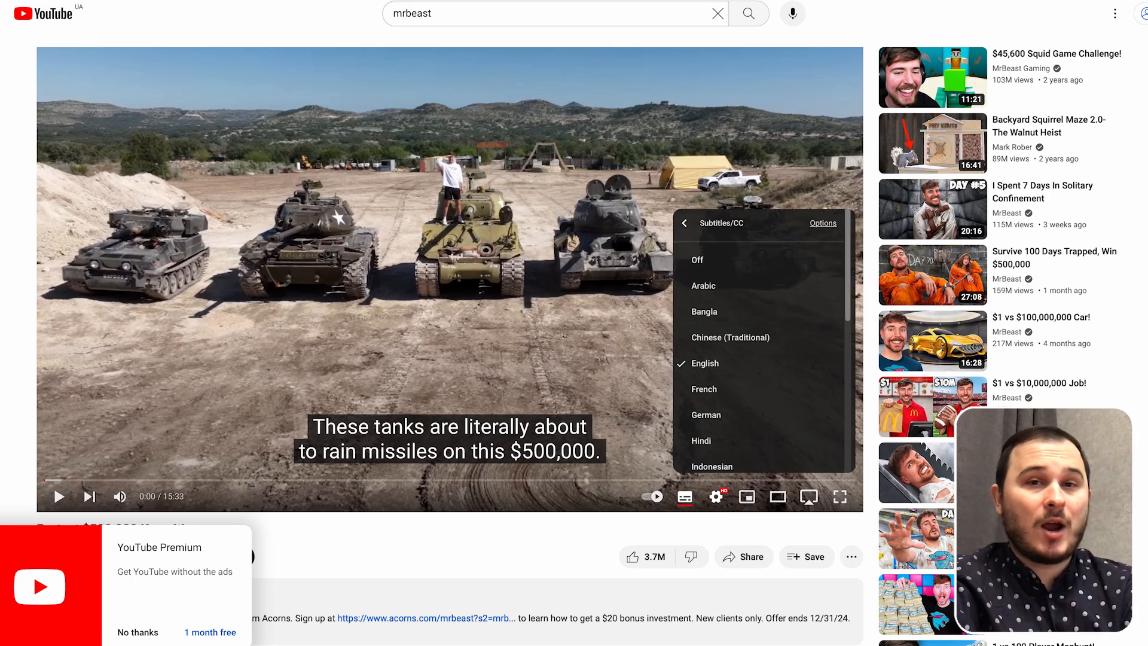
scroll(down, 3)
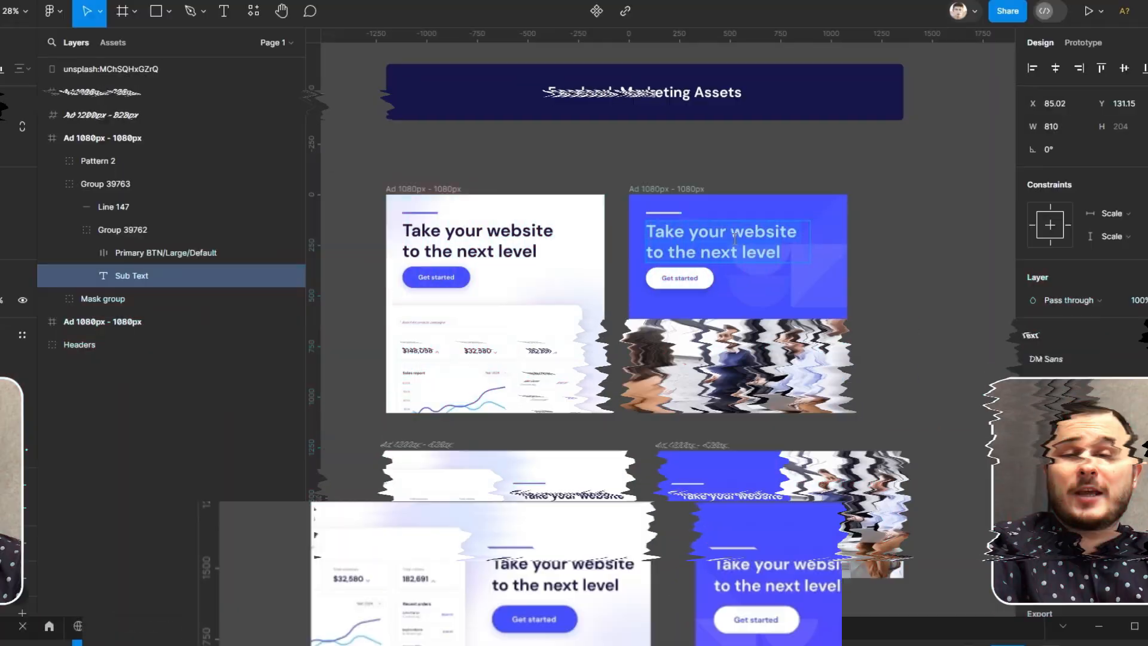
Type 'Best Leadgen for Agencies' as the square ad's sub text, replace its photo, and make the background green
text(Best Lead)
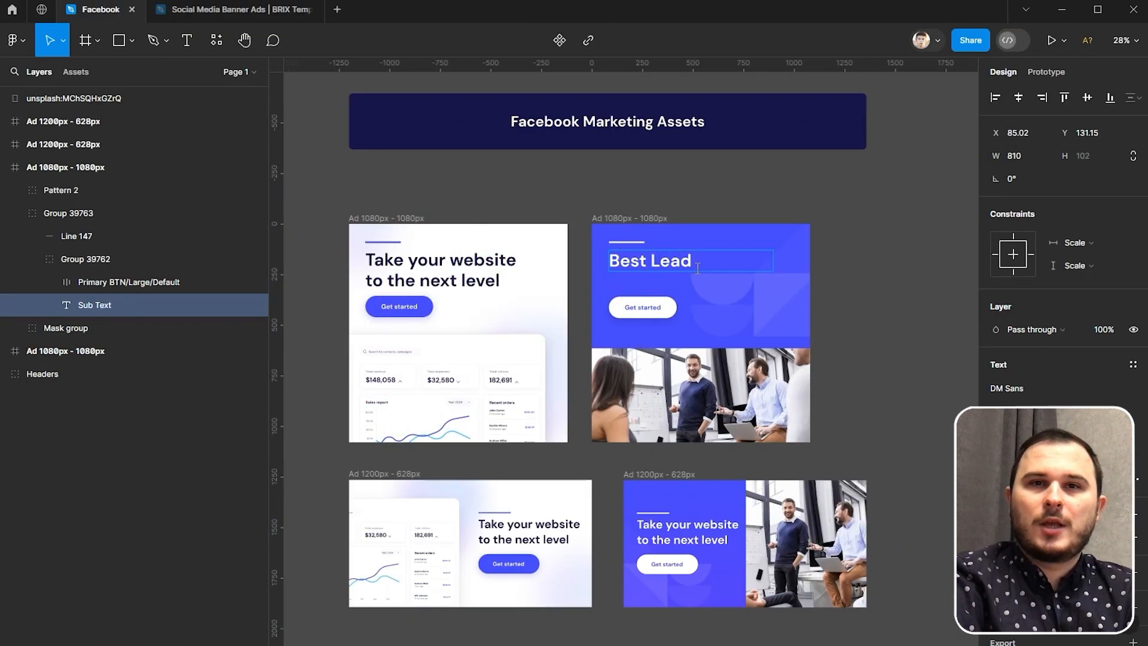
text(gen for agencies)
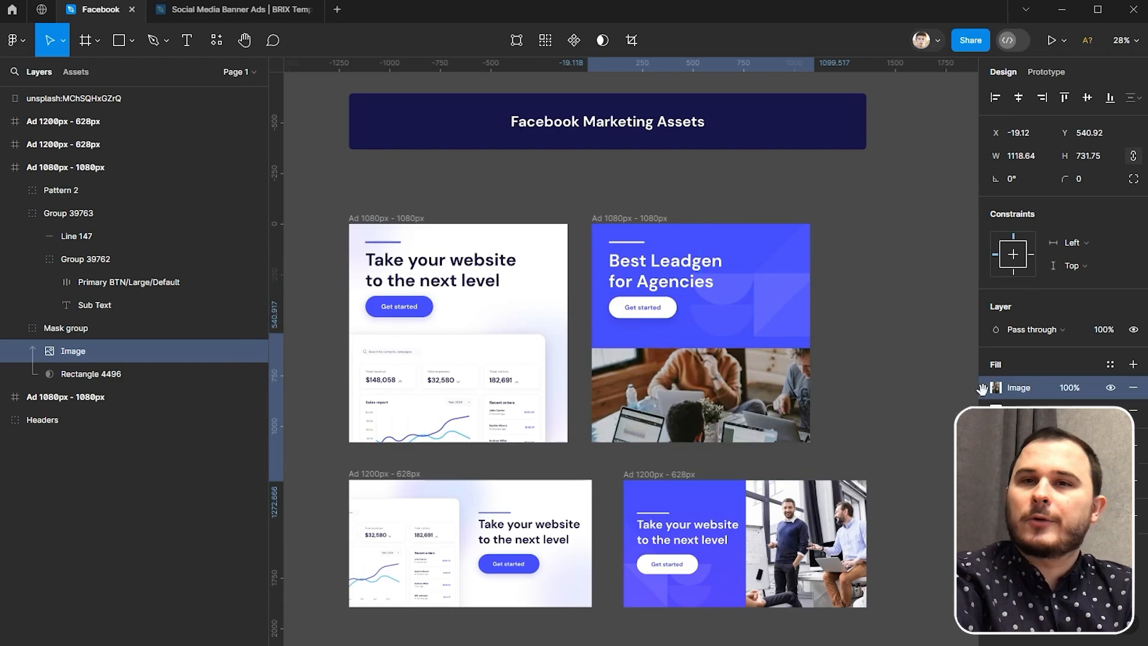
click(998, 387)
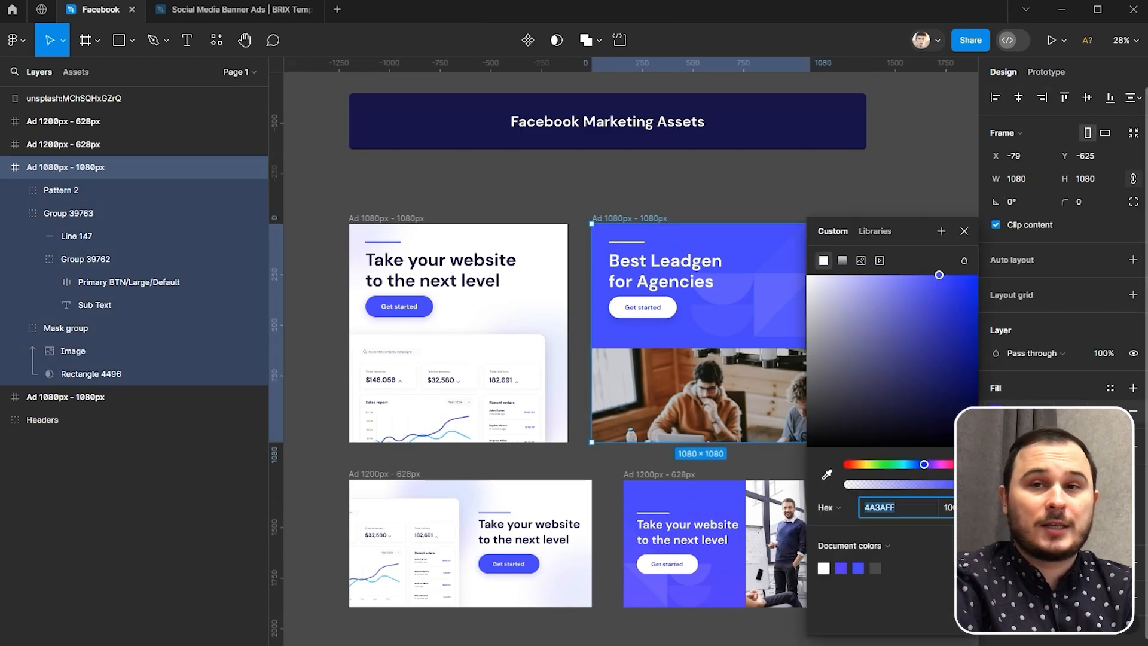
click(900, 464)
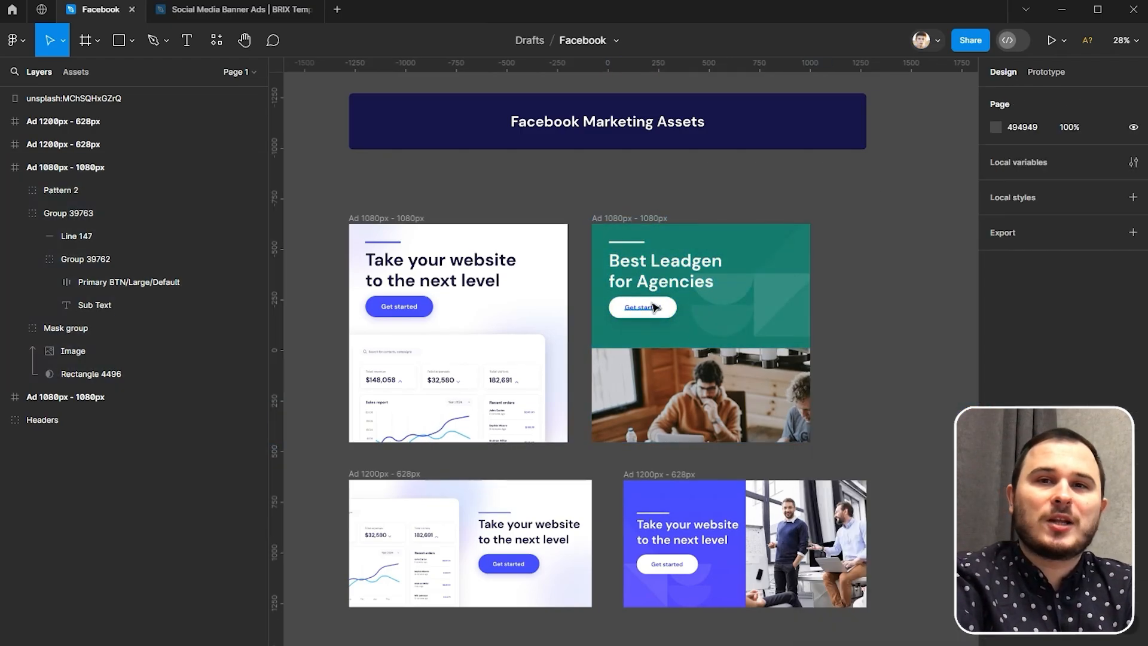
double_click(642, 306)
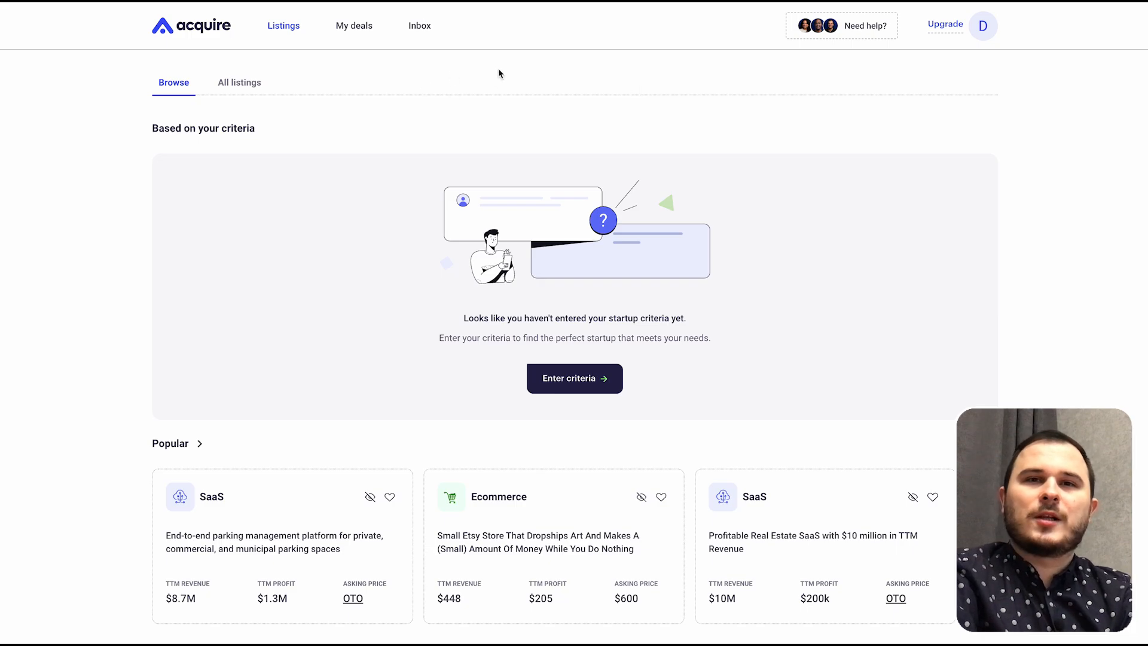
Scroll through the micro SaaS listing's asking price, revenue metrics and company overview
scroll(down, 3)
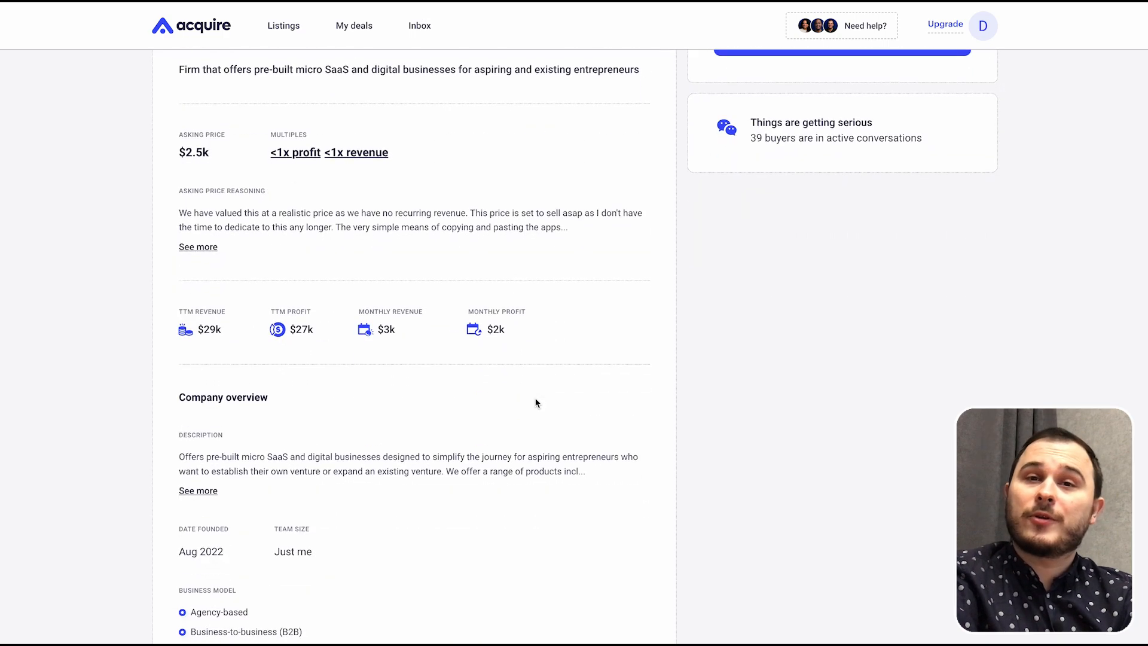
scroll(down, 3)
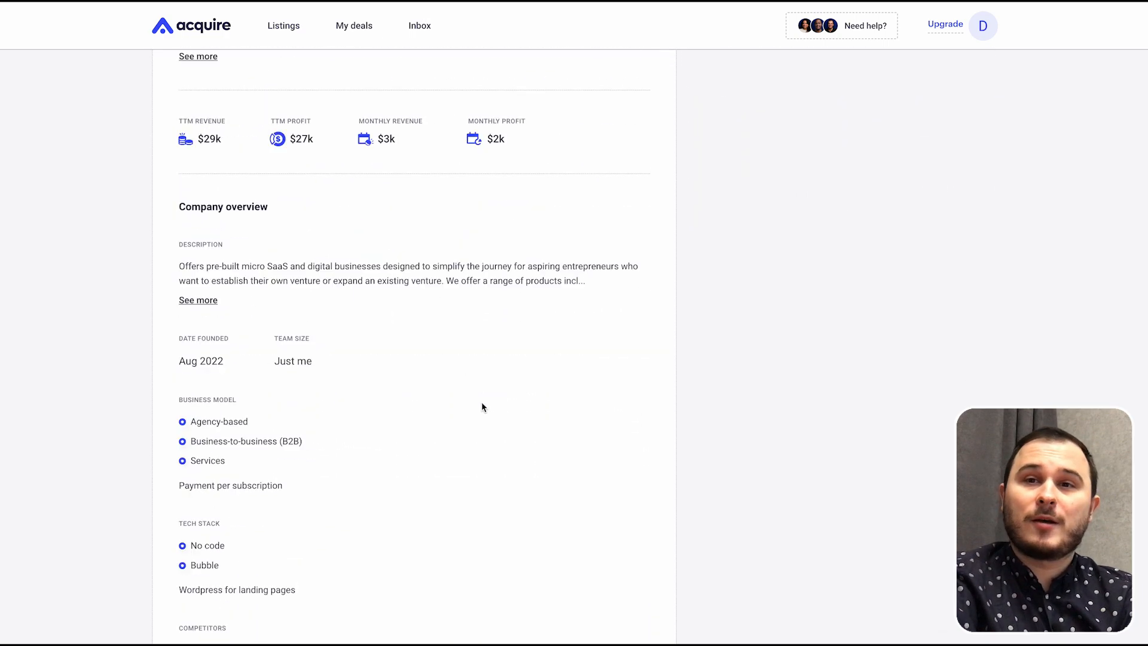
scroll(down, 3)
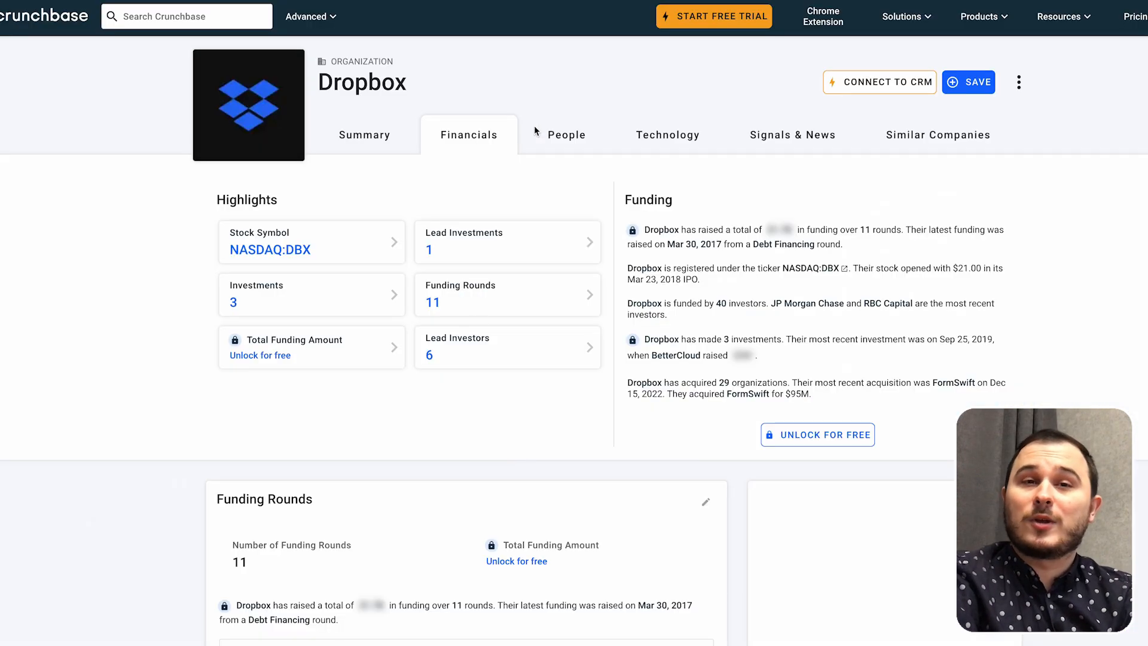
Scroll Dropbox's Financials page down to its investments and 29 acquisitions
scroll(down, 3)
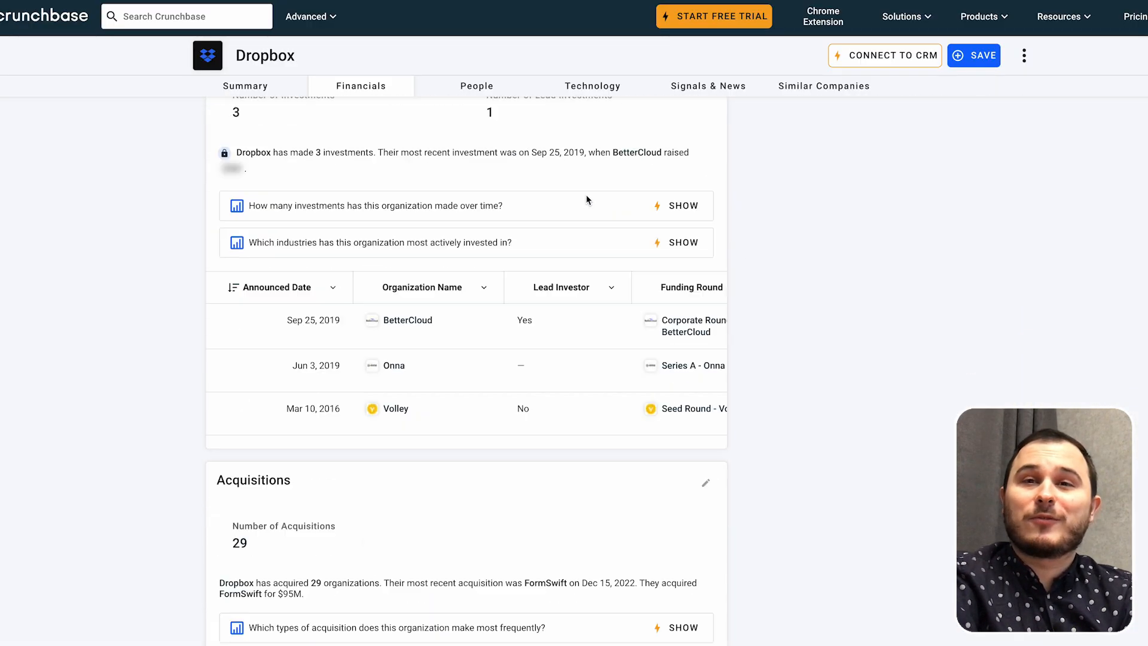
scroll(down, 3)
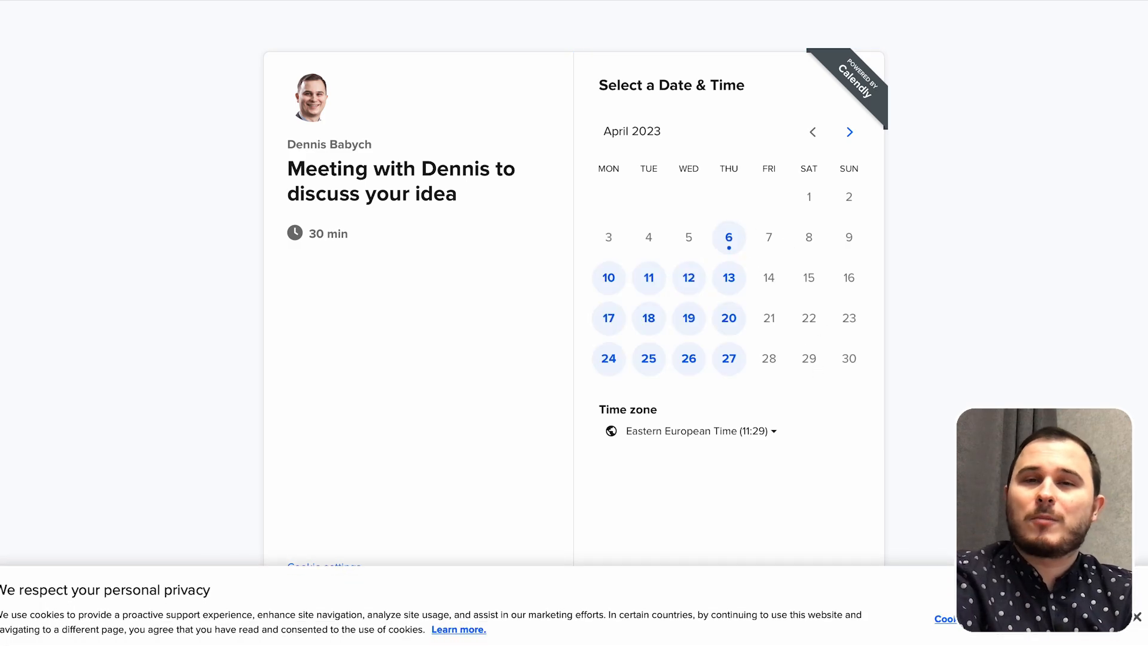
Book Thursday April 6 at 16:00, enter 'johnd' and describe the Tinder clone idea
click(728, 237)
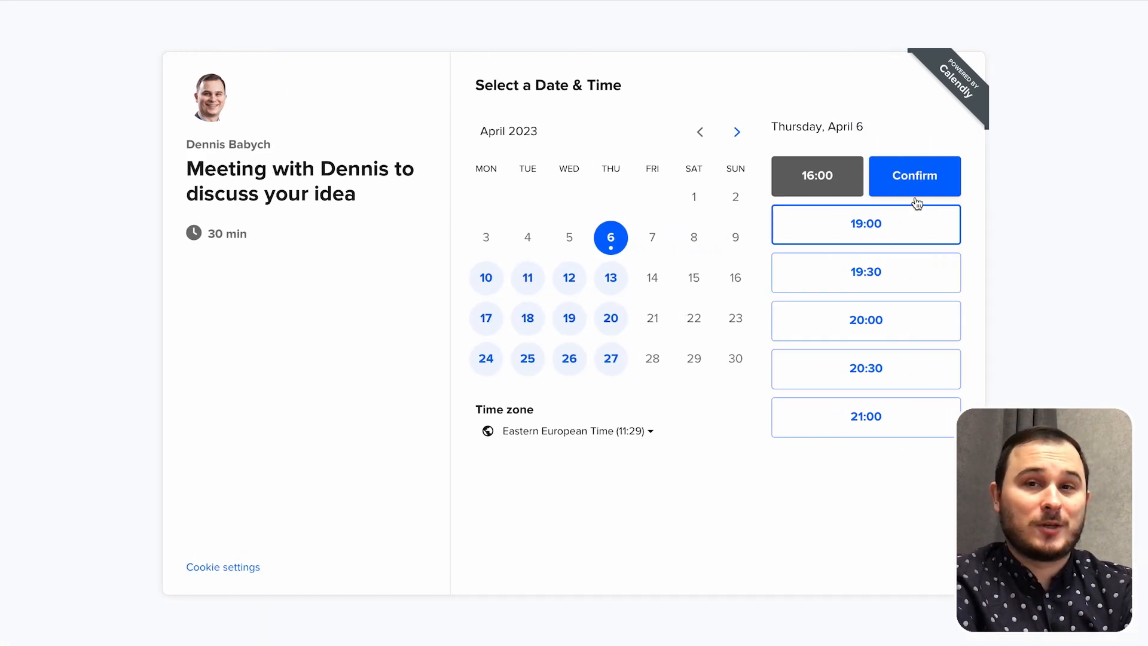
click(914, 175)
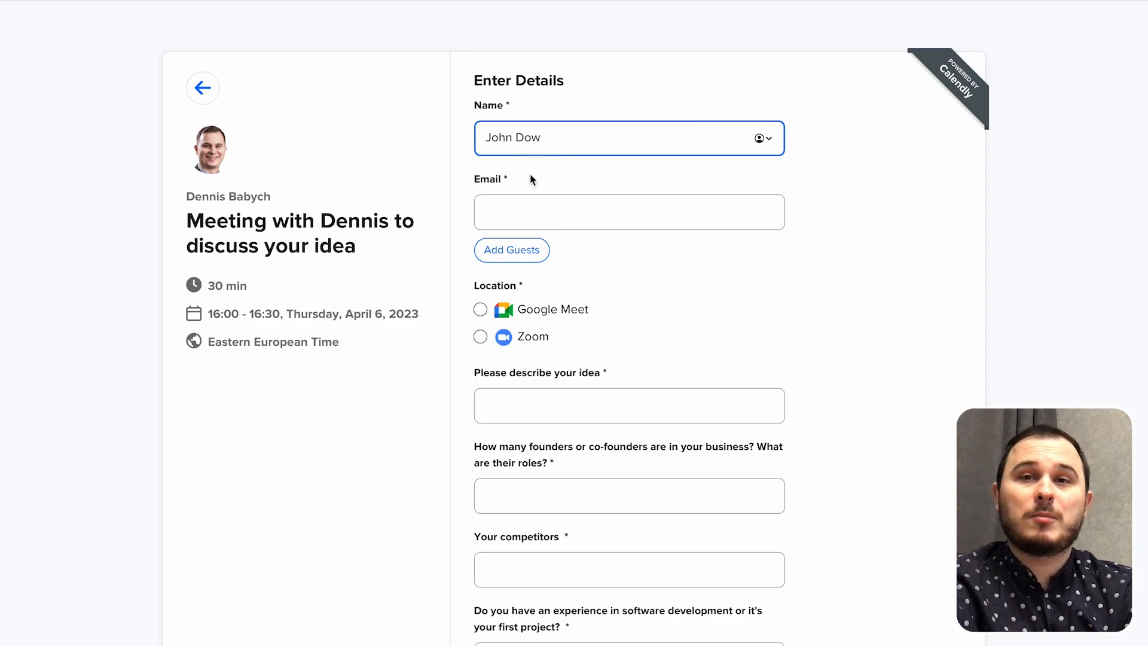
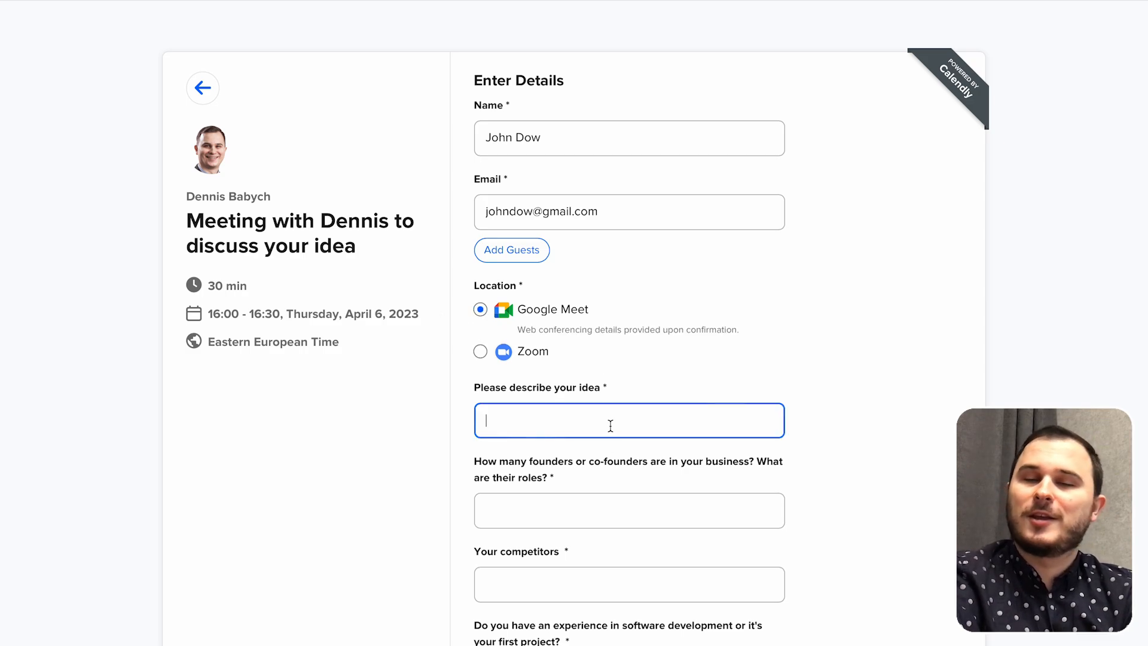
text(Tinder clon)
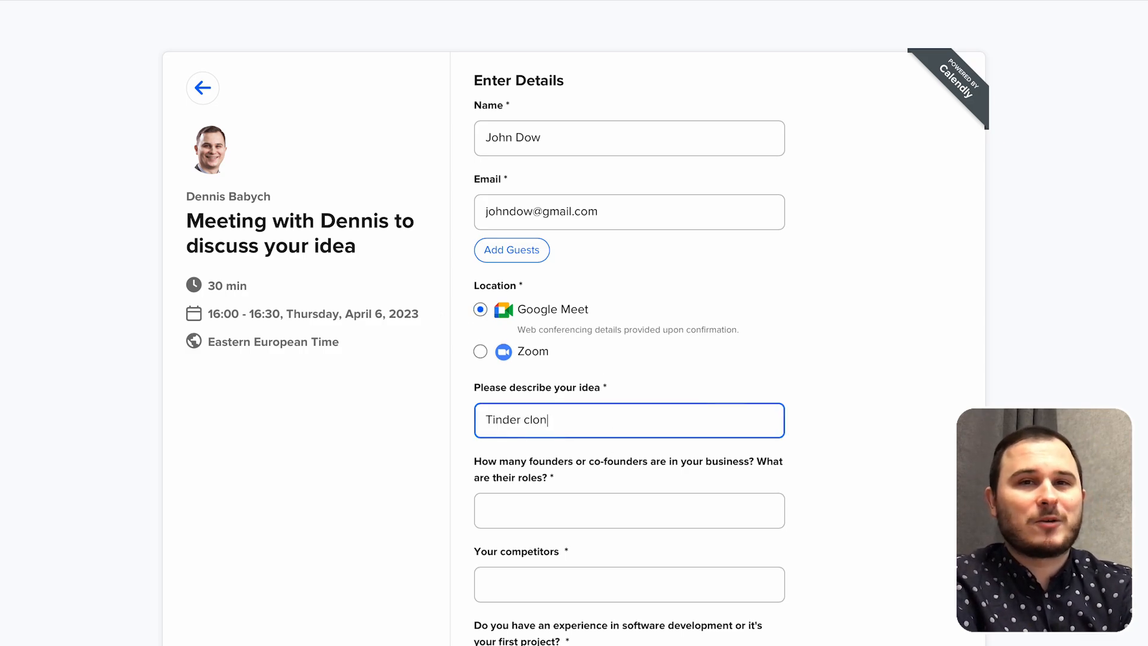
Answer '3', select 'I already have the funds', and ask 'Price?'
text(3)
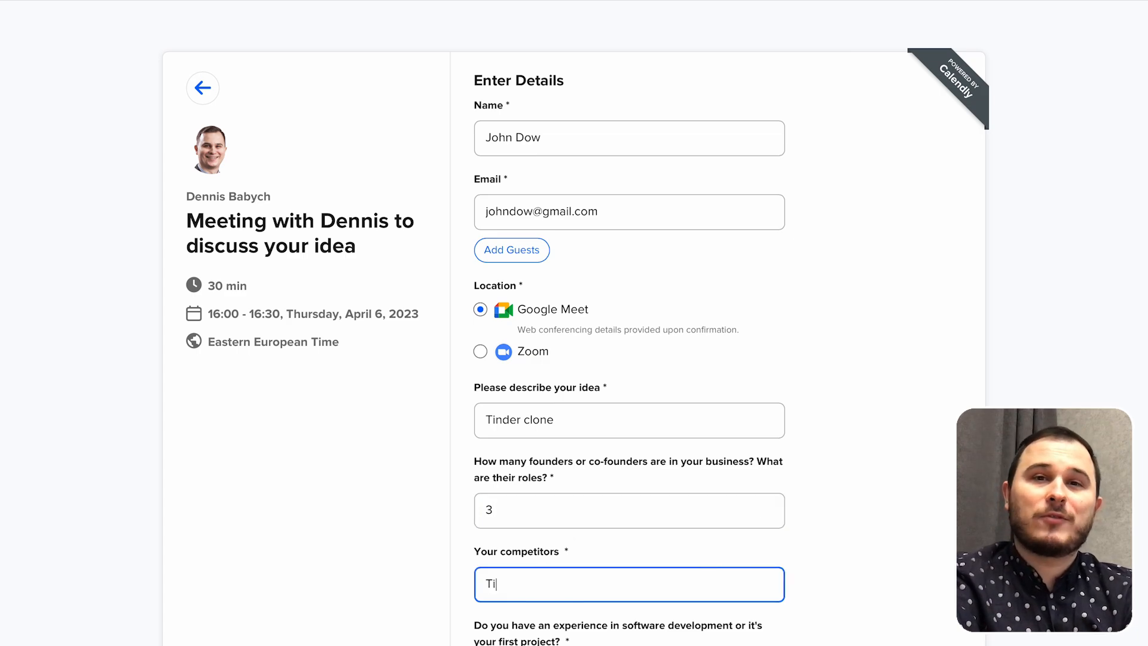
scroll(down, 3)
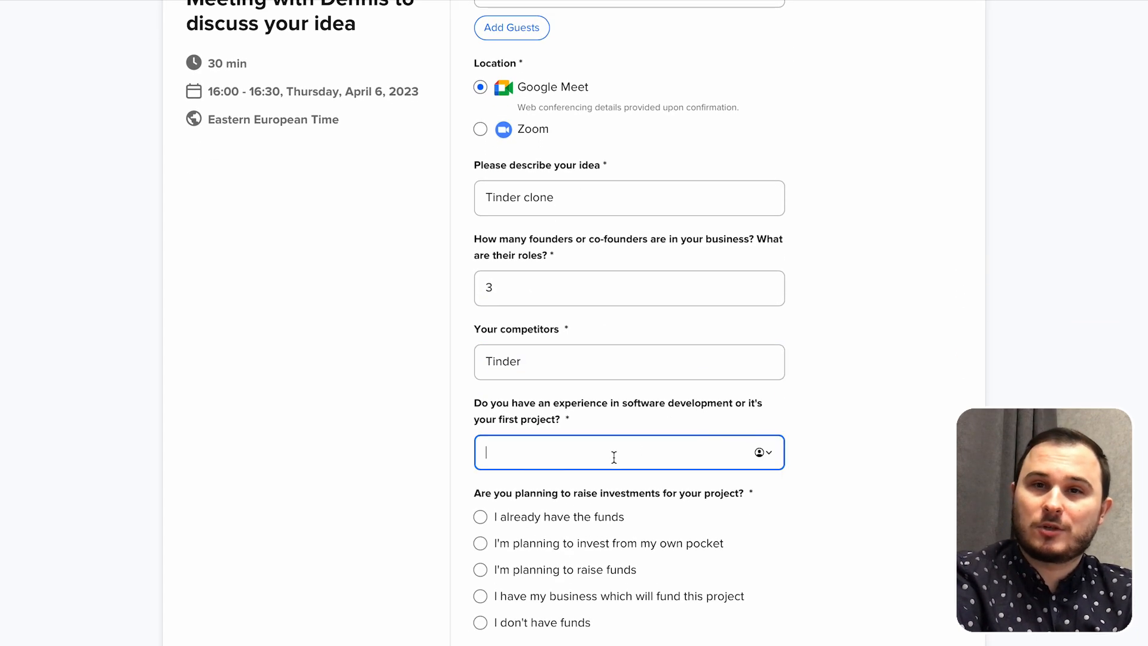
click(480, 516)
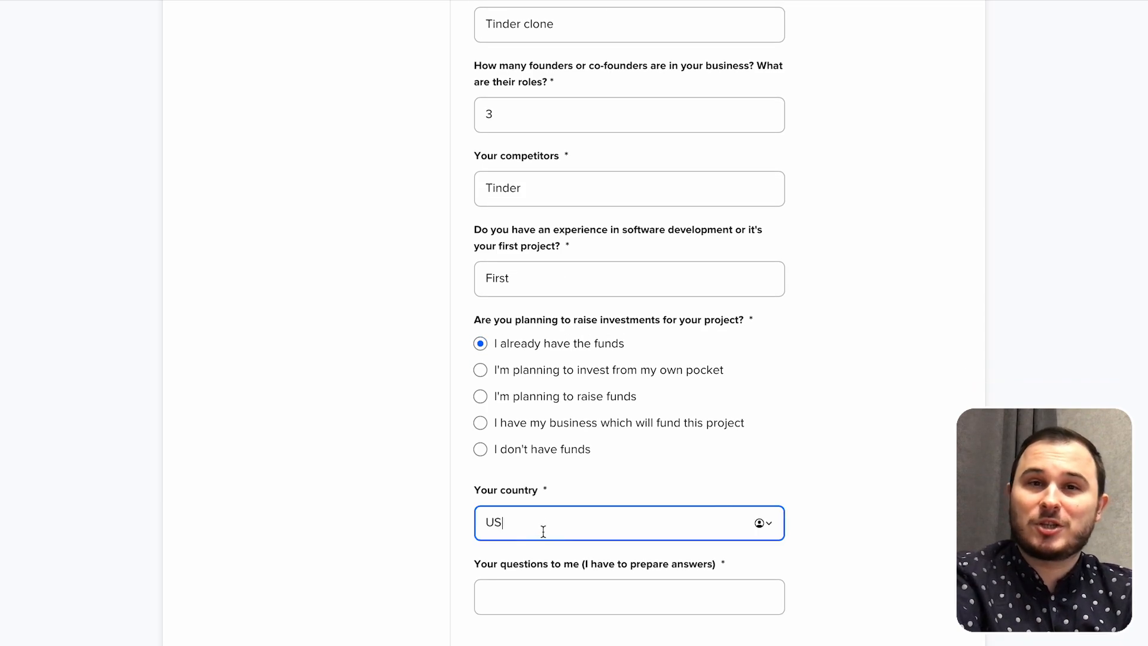
text(Price?)
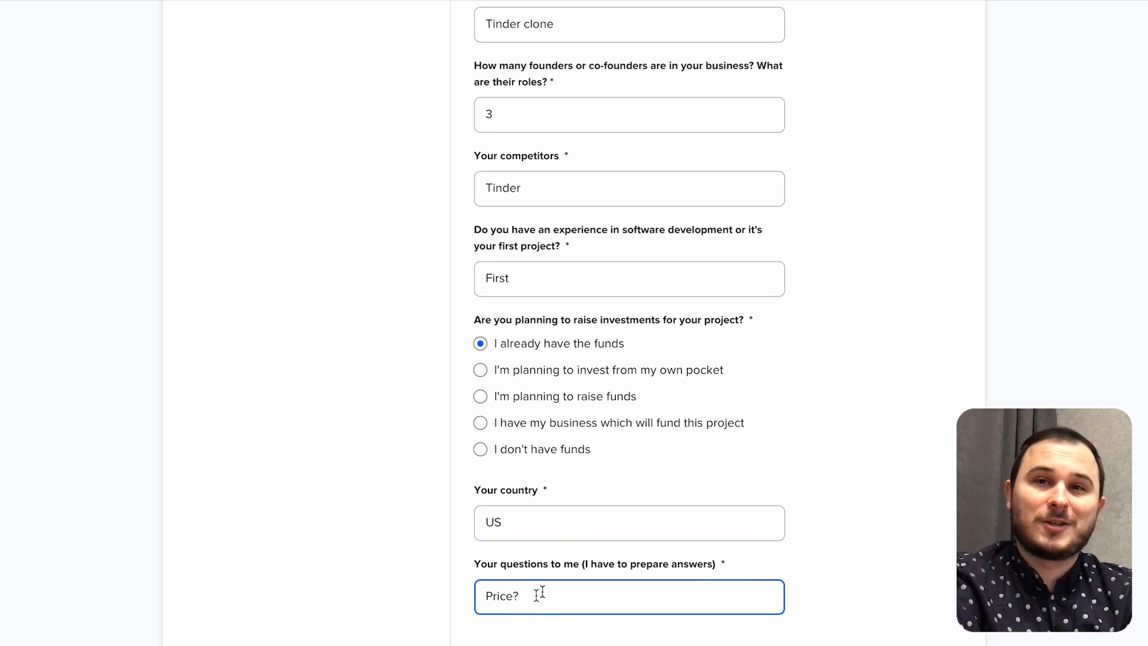
scroll(down, 3)
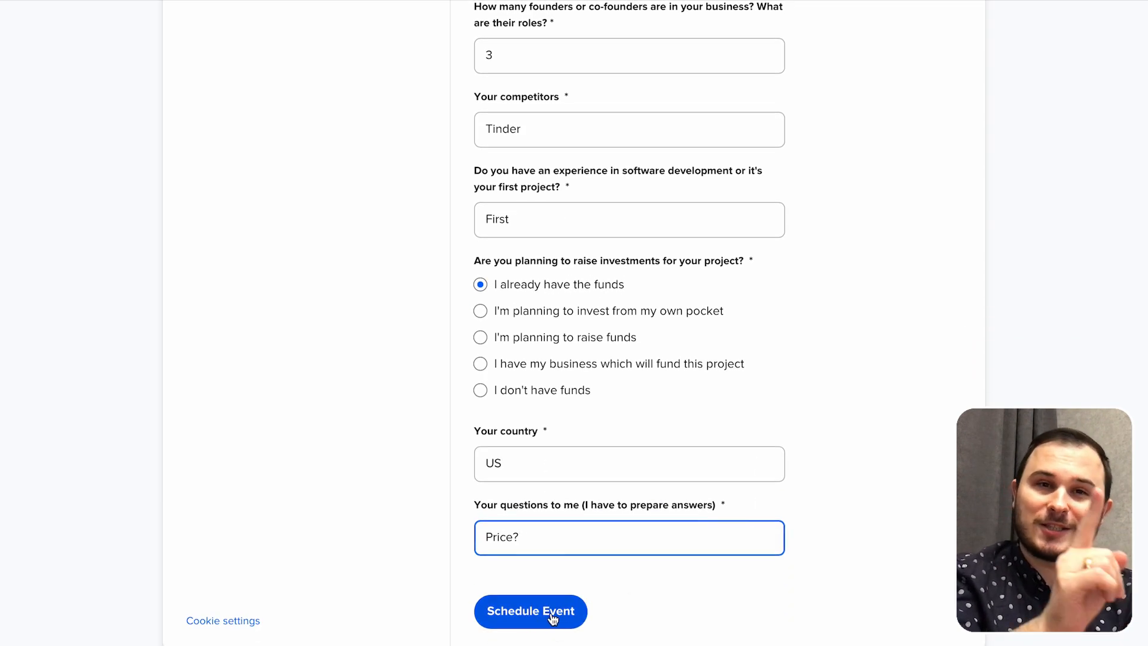